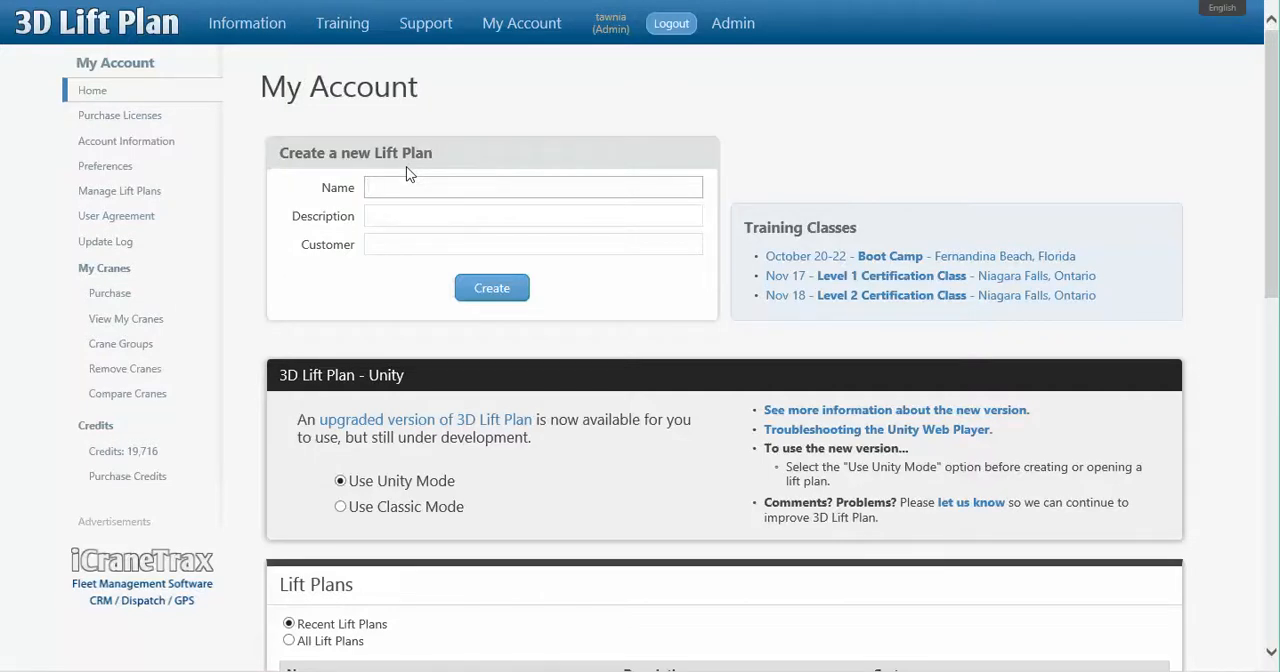
# Enter 'Ex 1' in the Name field of the new lift plan form.
pyautogui.write('E')
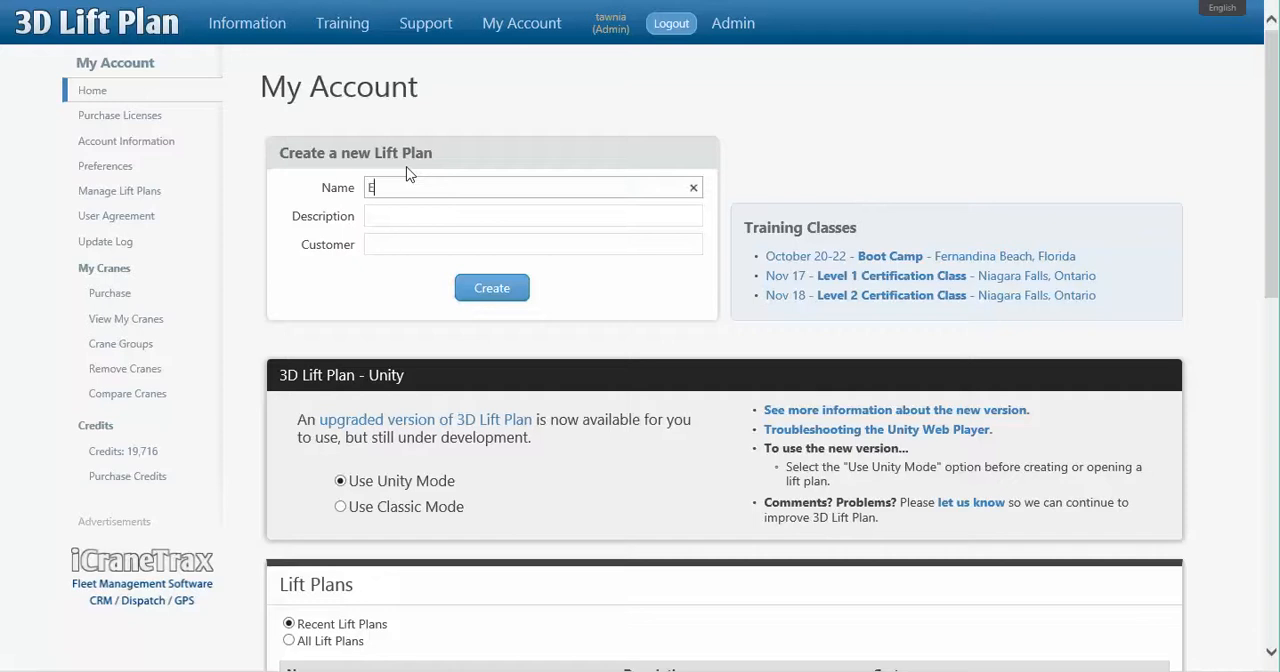
pyautogui.write('x 1')
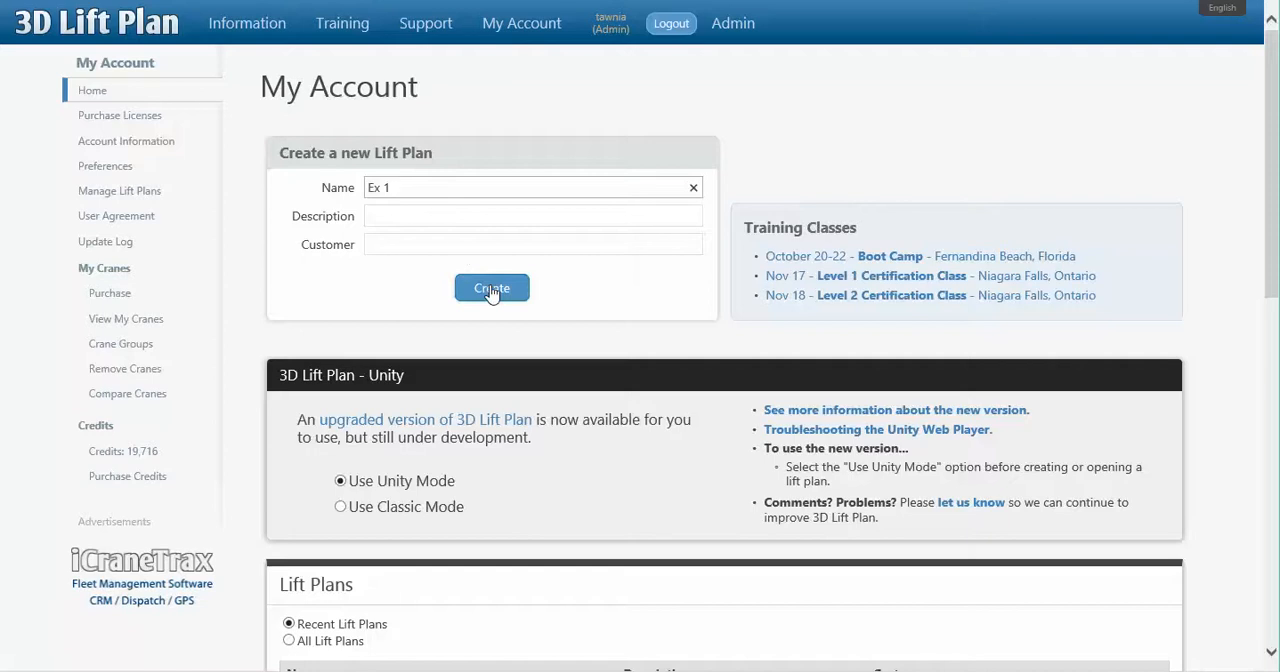
# Create the Ex 1 lift plan and let its Start Page 3D display initialize.
pyautogui.click(491, 288)
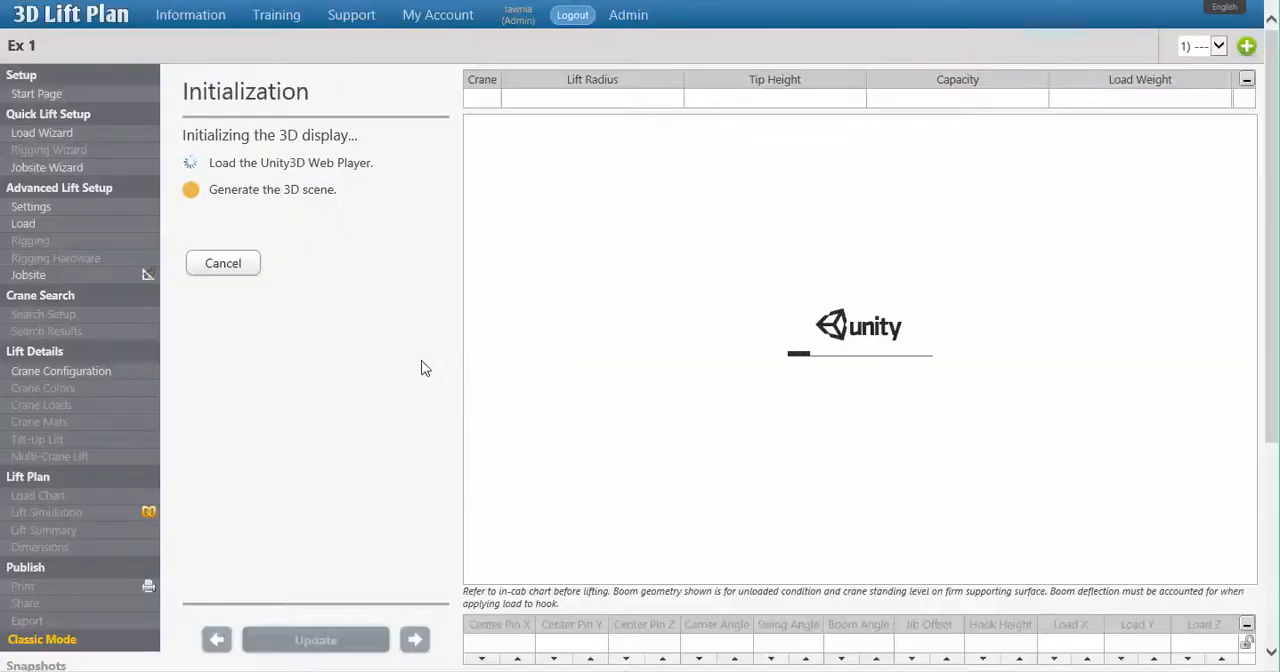
pyautogui.moveTo(411, 365)
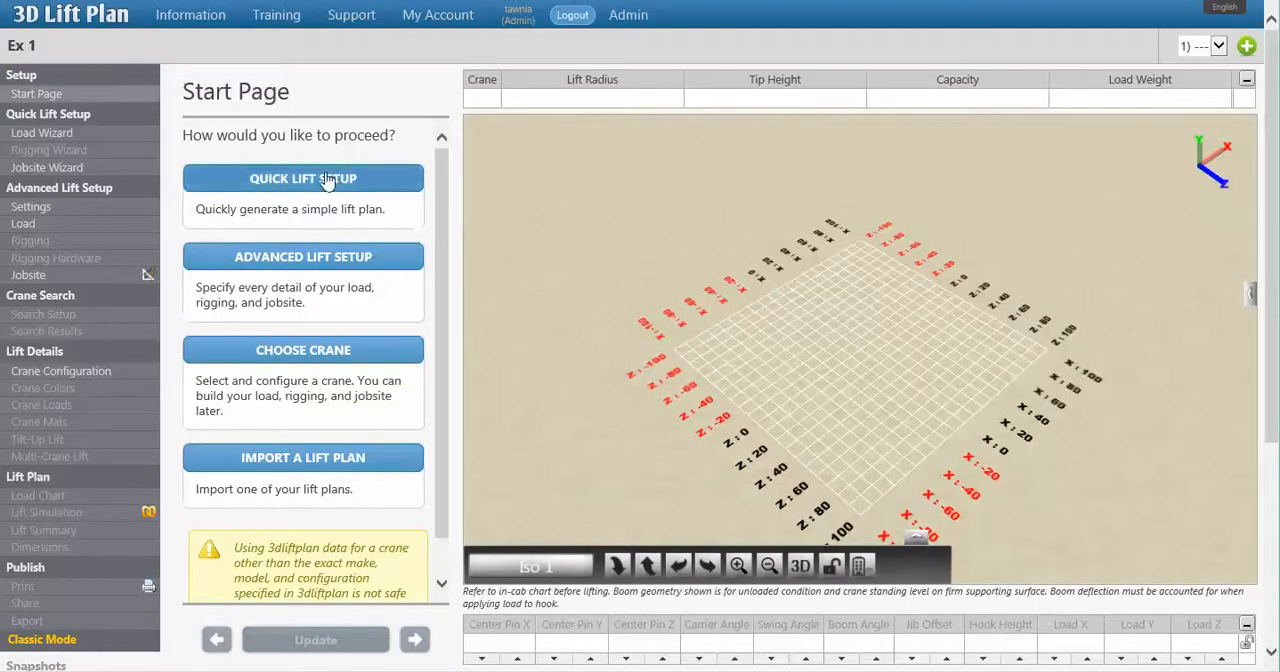
pyautogui.moveTo(322, 457)
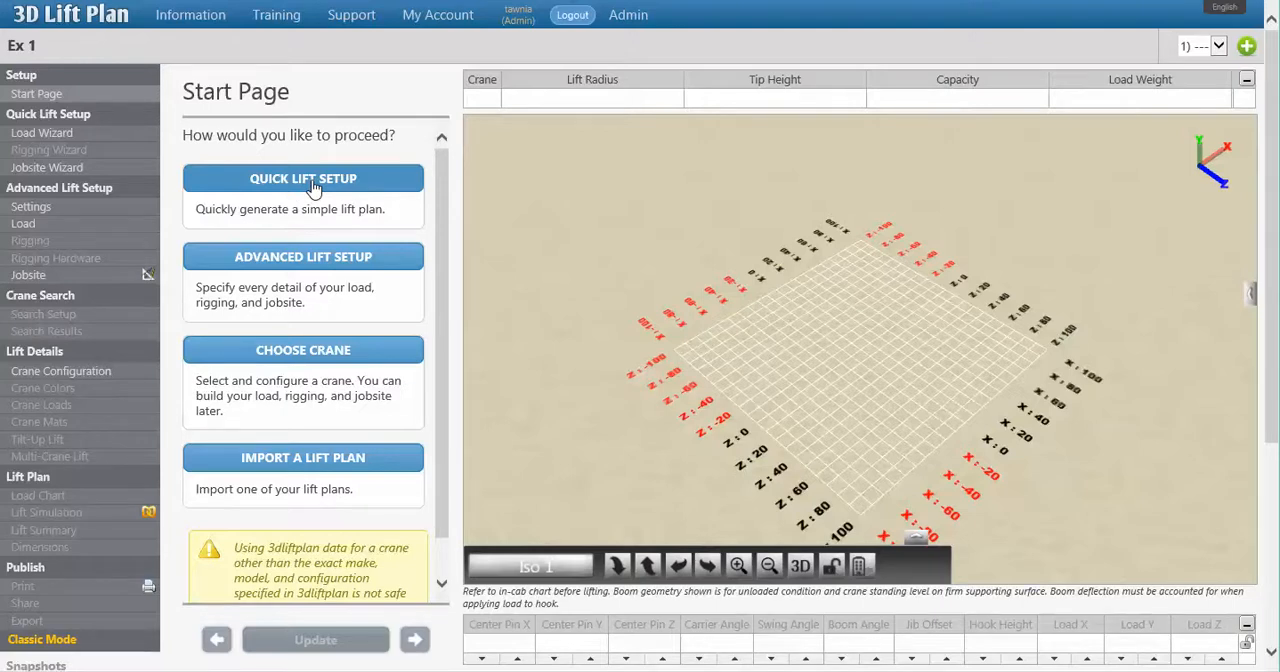
# Use Quick Lift Setup with load weight 5000 lbs, height 50 ft and radius 70 ft.
pyautogui.click(311, 178)
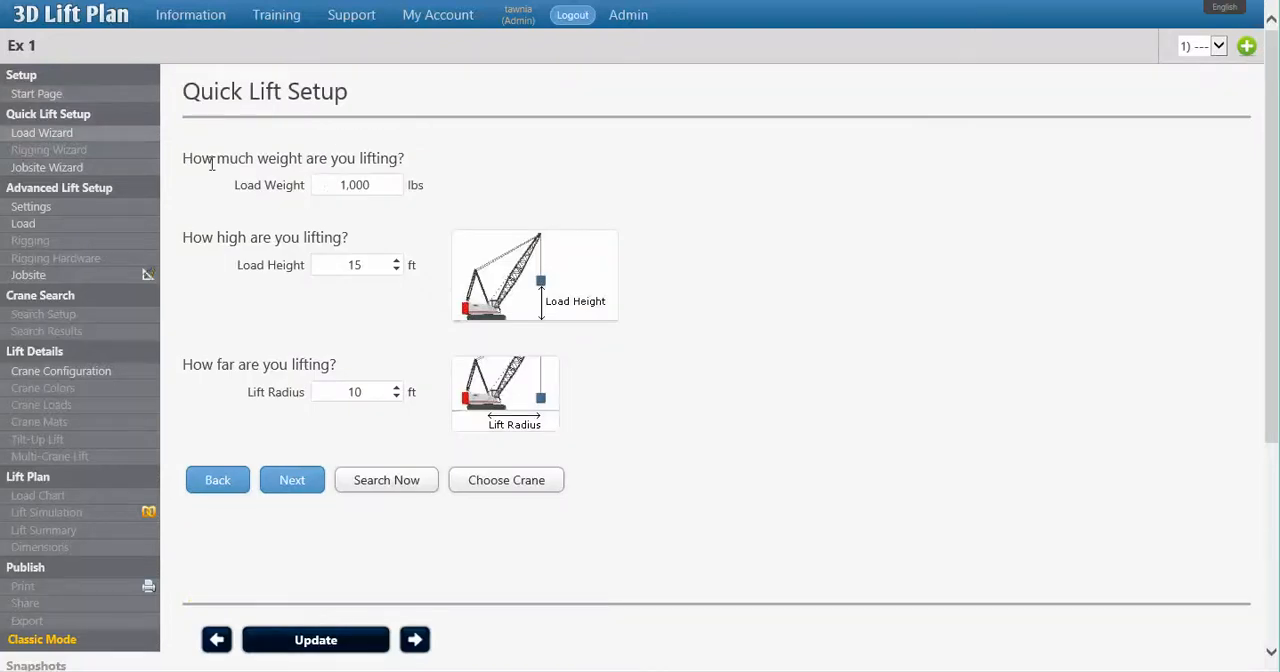
pyautogui.moveTo(373, 205)
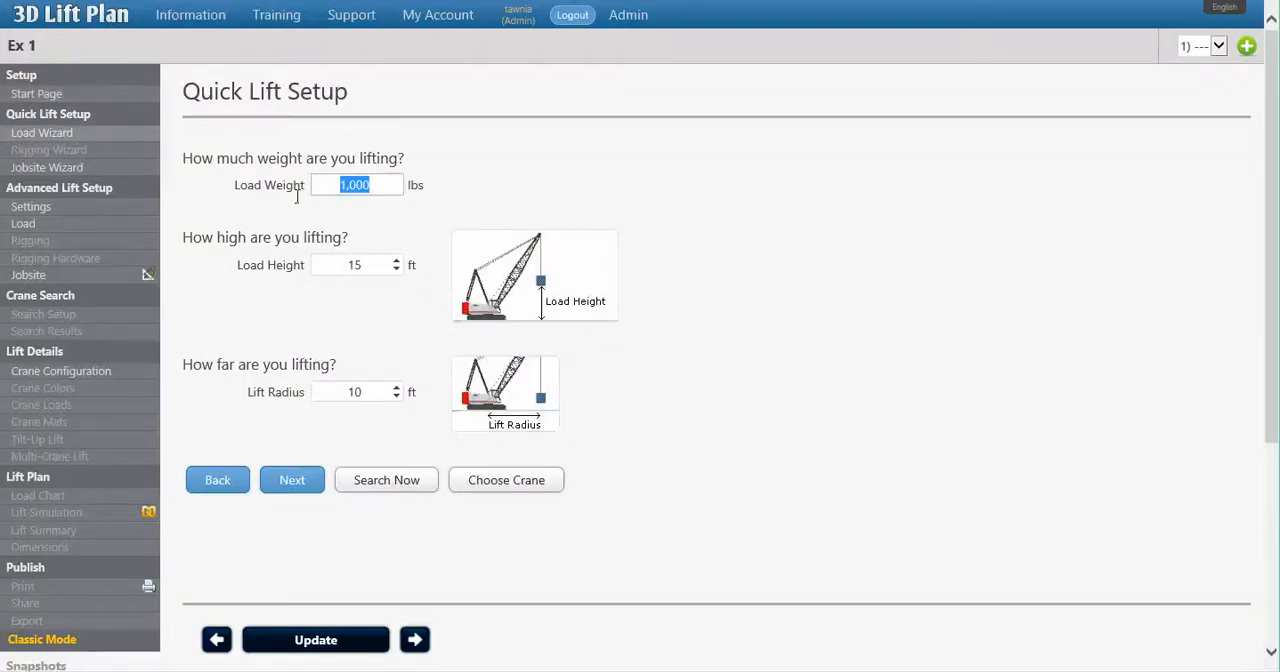
pyautogui.write('5')
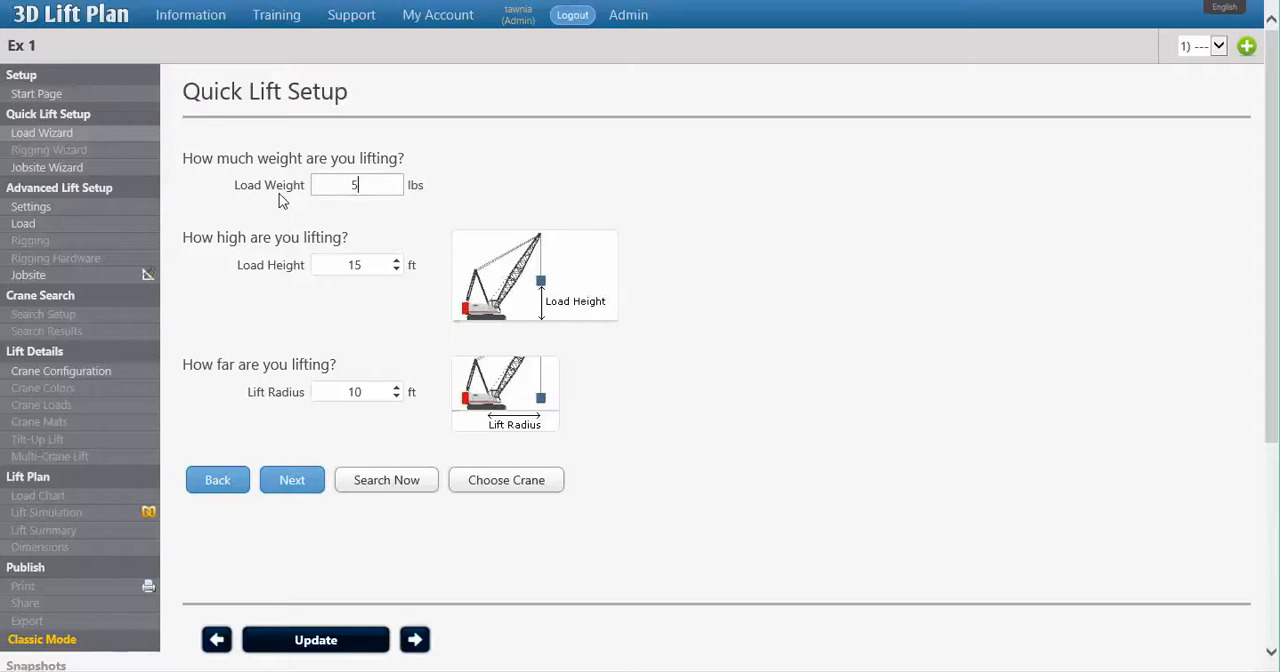
pyautogui.write('000')
pyautogui.click(356, 265)
pyautogui.write('50')
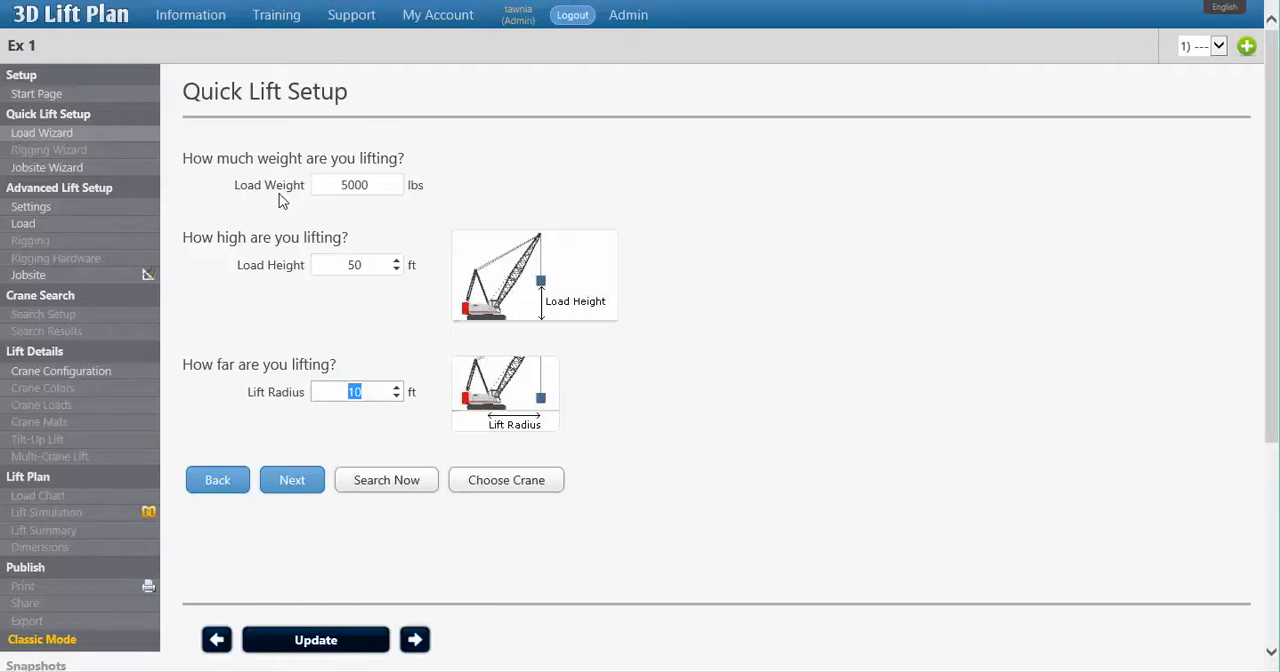
pyautogui.write('70')
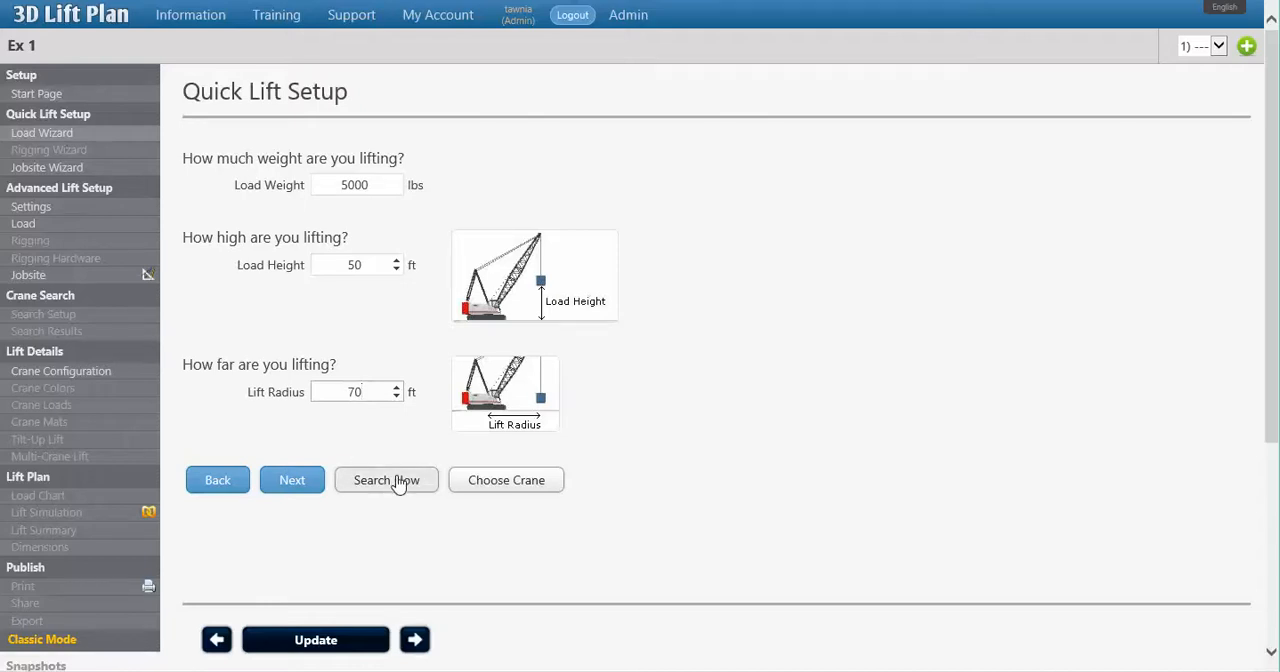
# Run Search Now to reach Search Setup showing the crane and load locations.
pyautogui.click(386, 480)
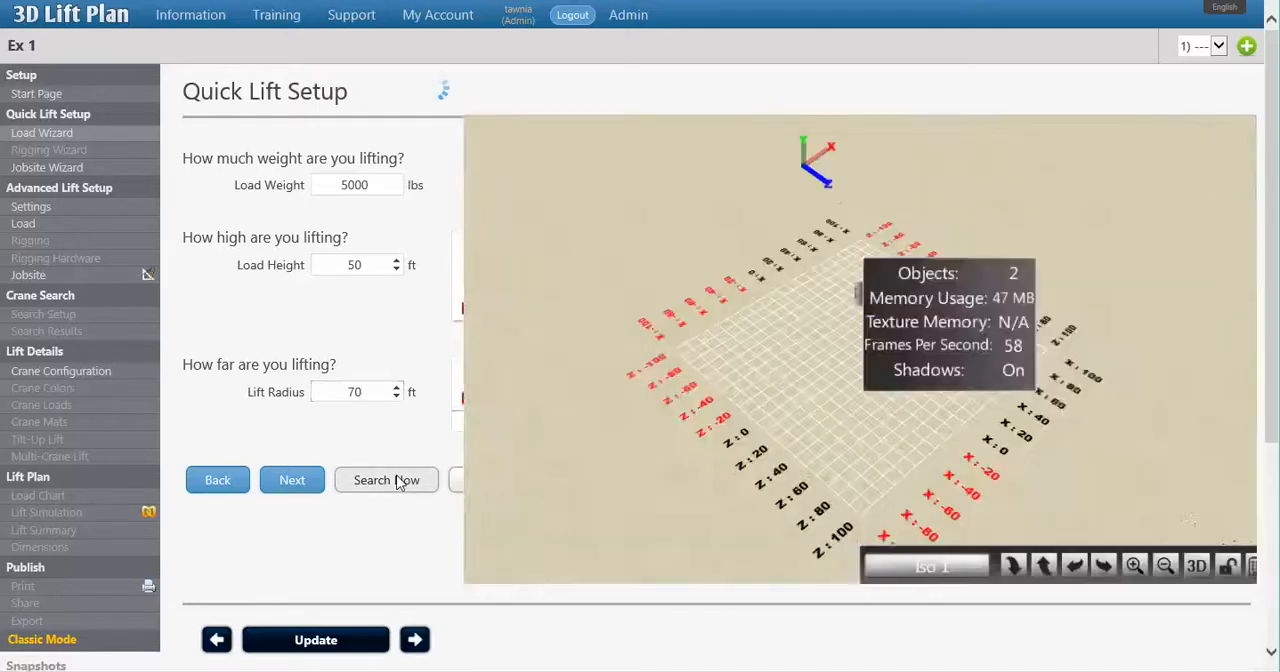
pyautogui.click(386, 480)
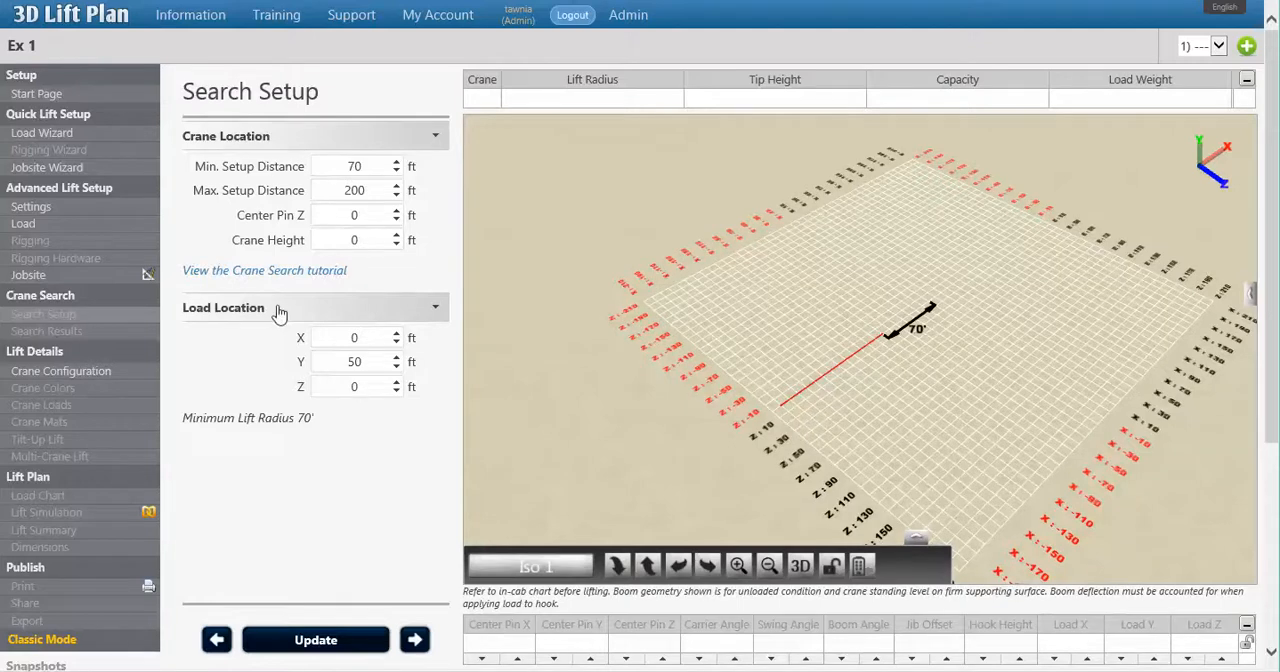
pyautogui.moveTo(305, 313)
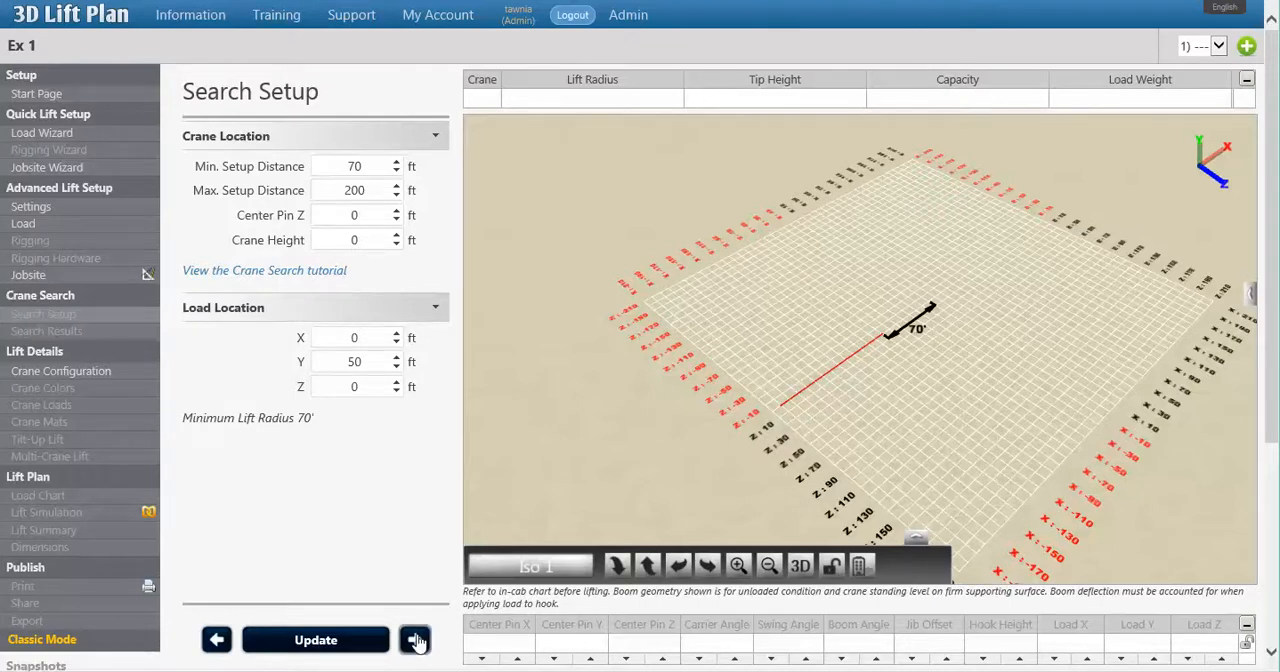
# Advance to Search Clearances and set the hook clearance to 10 ft.
pyautogui.click(414, 639)
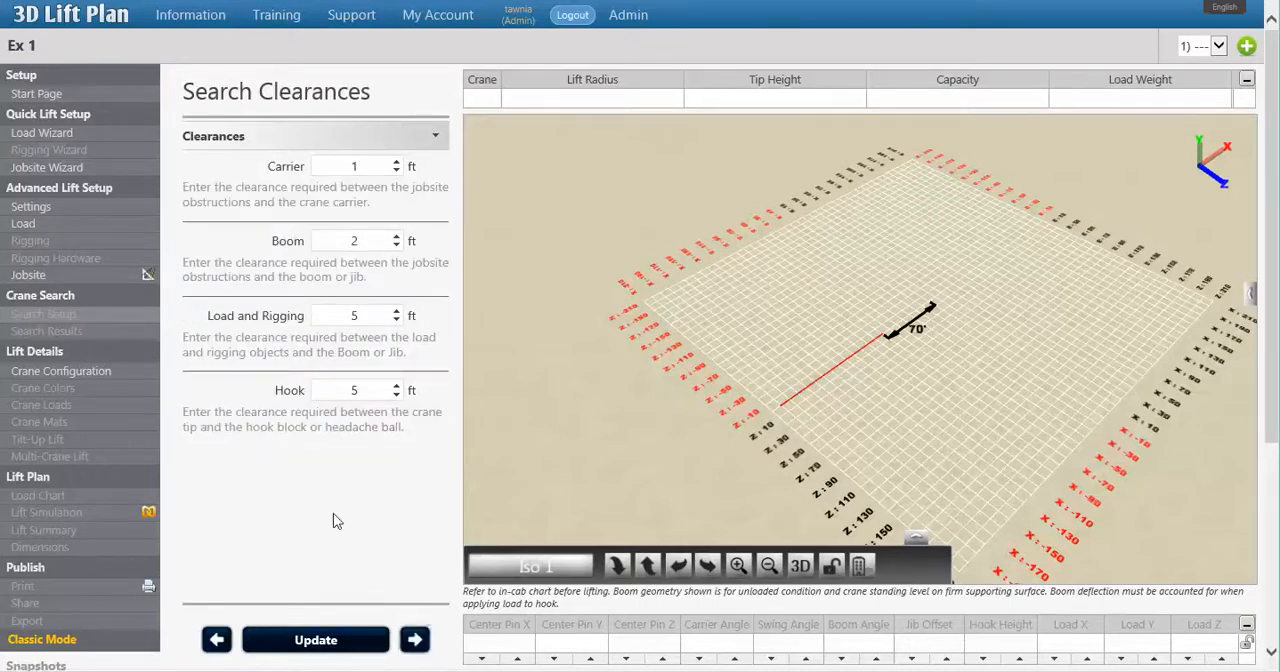
pyautogui.moveTo(334, 159)
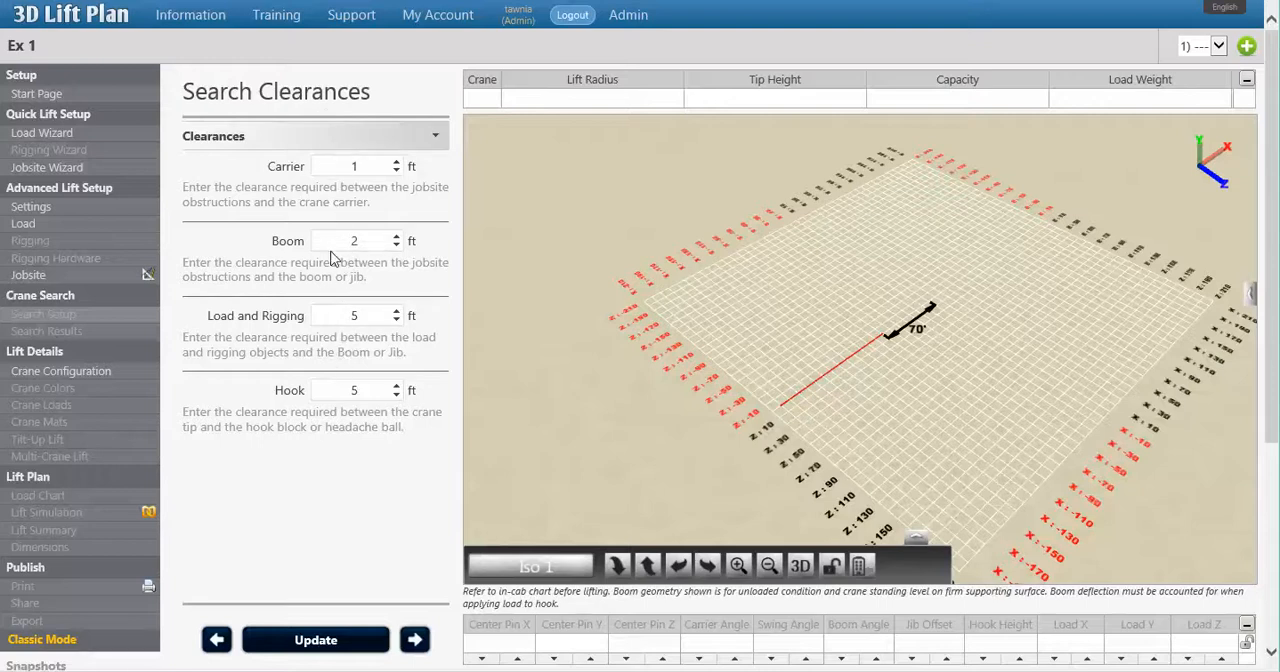
pyautogui.moveTo(330, 375)
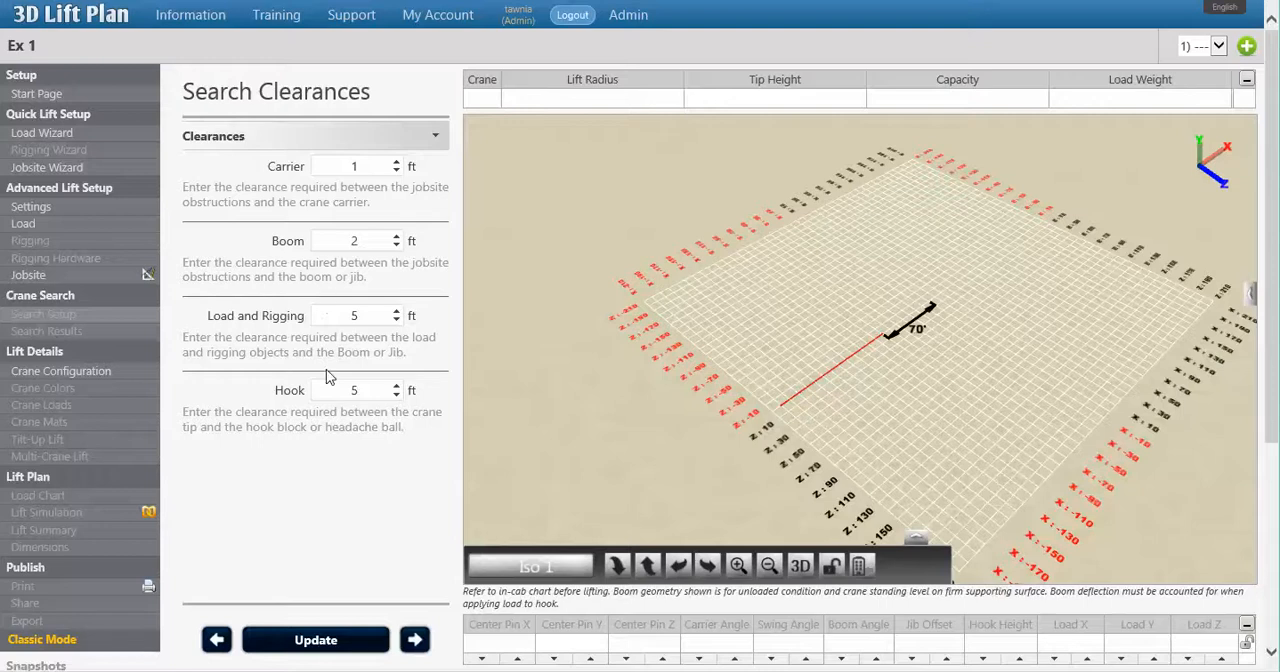
pyautogui.click(354, 390)
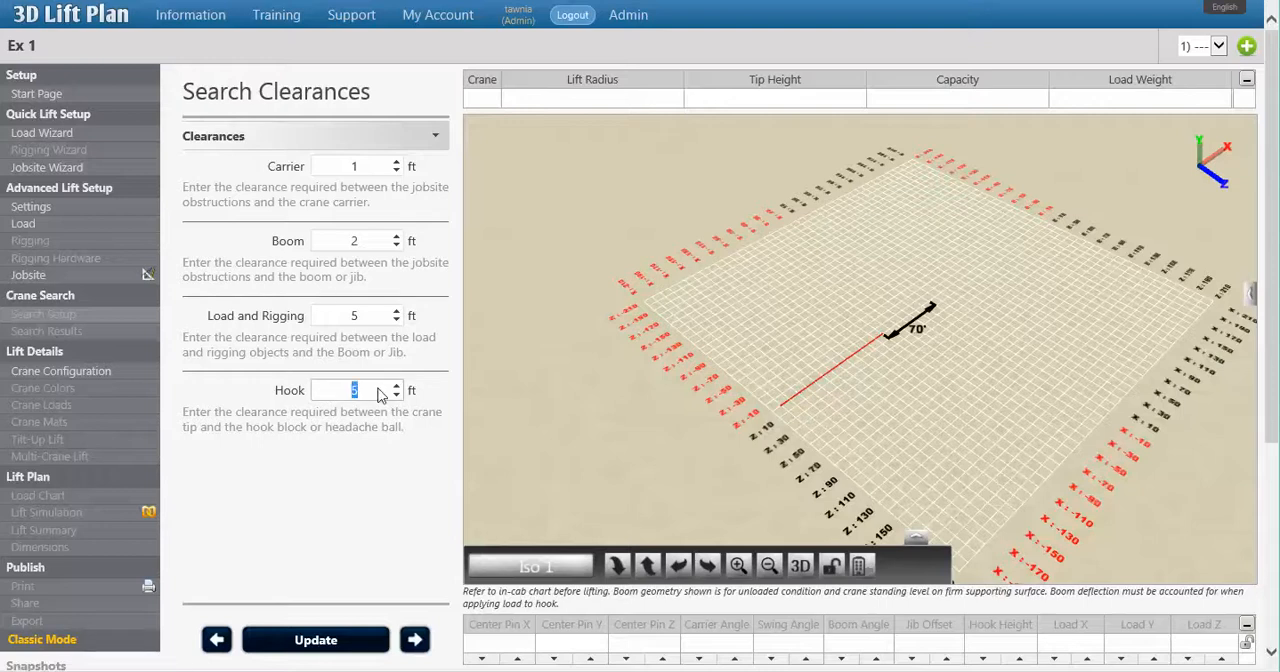
pyautogui.moveTo(165, 350)
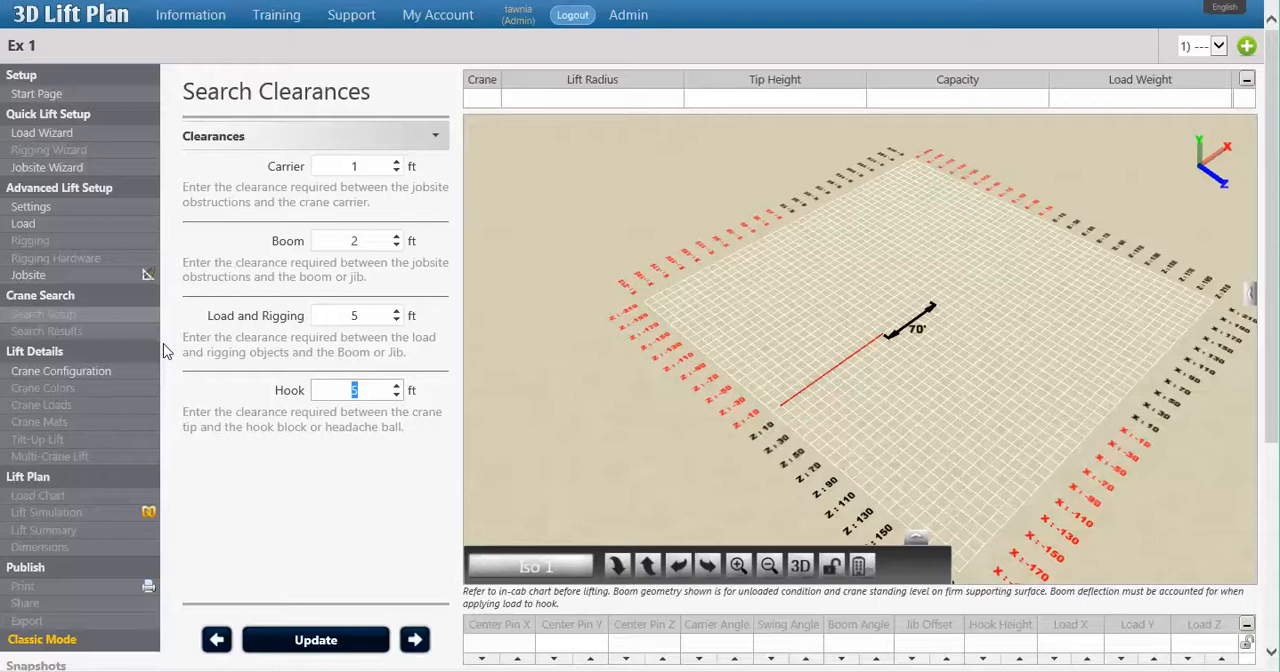
pyautogui.write('10')
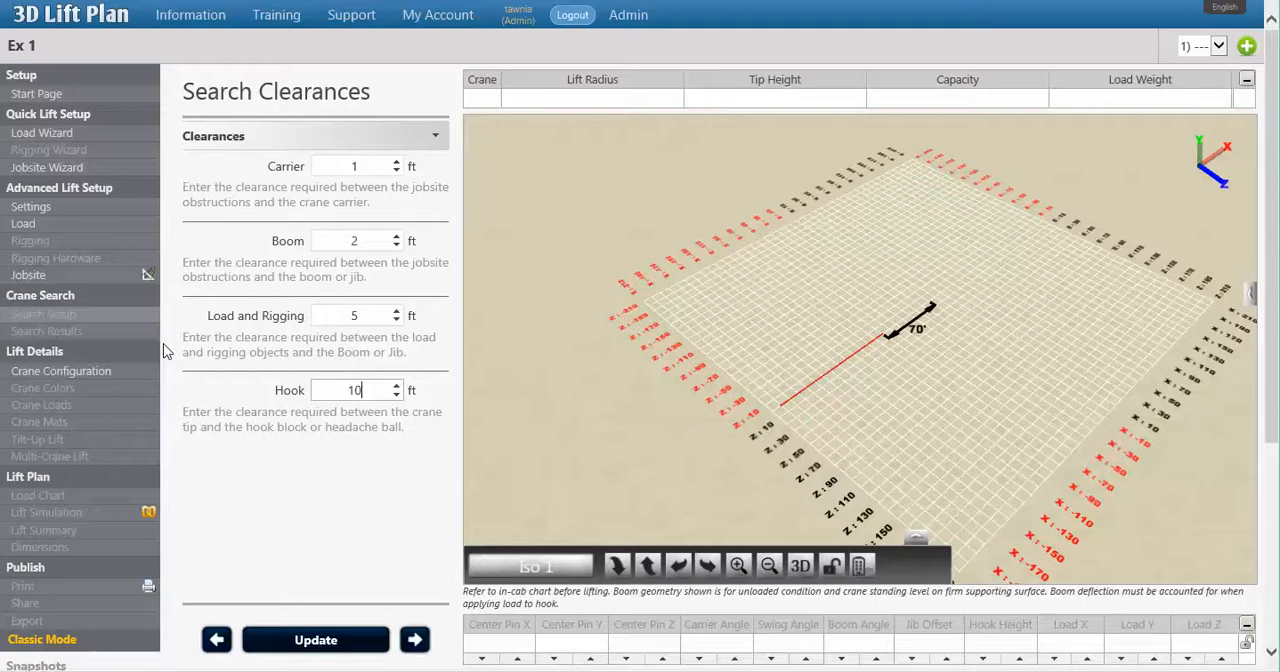
pyautogui.moveTo(210, 397)
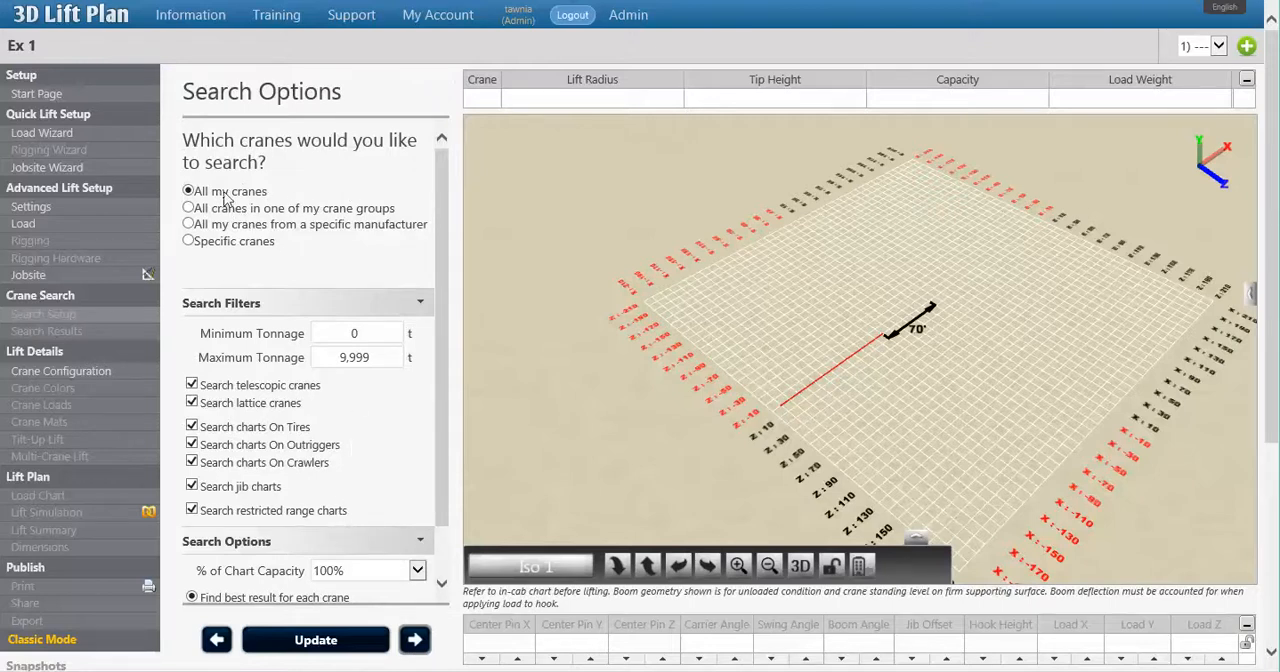
pyautogui.moveTo(247, 208)
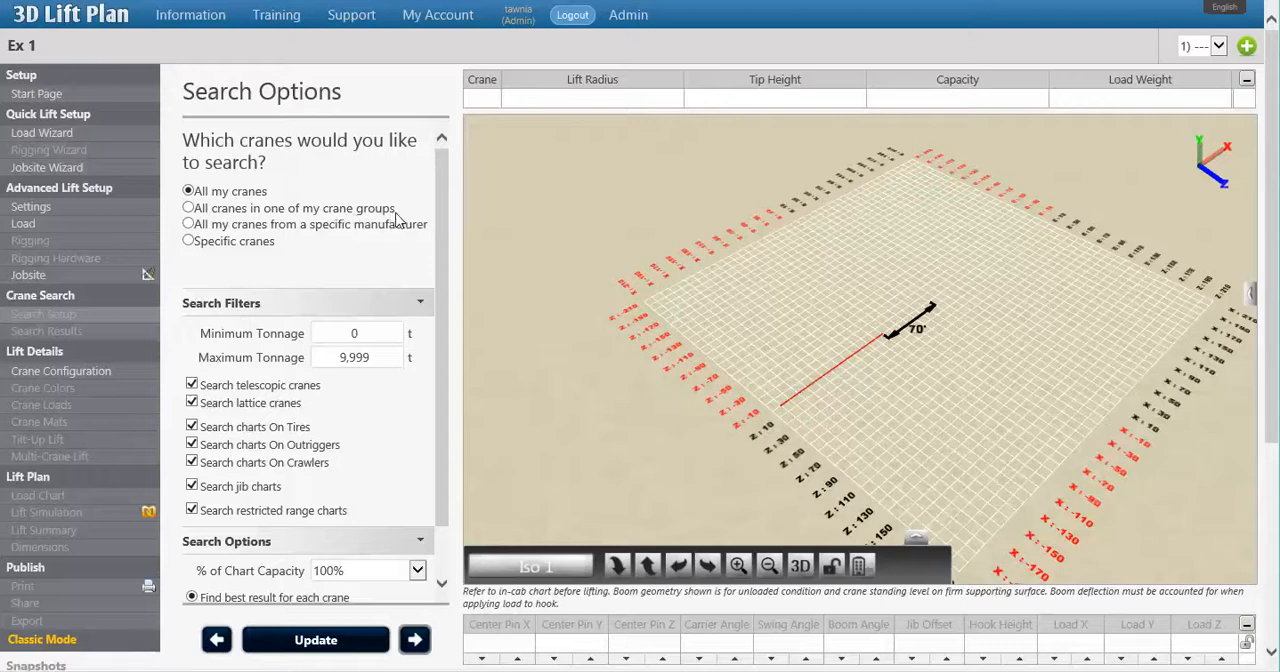
pyautogui.moveTo(387, 235)
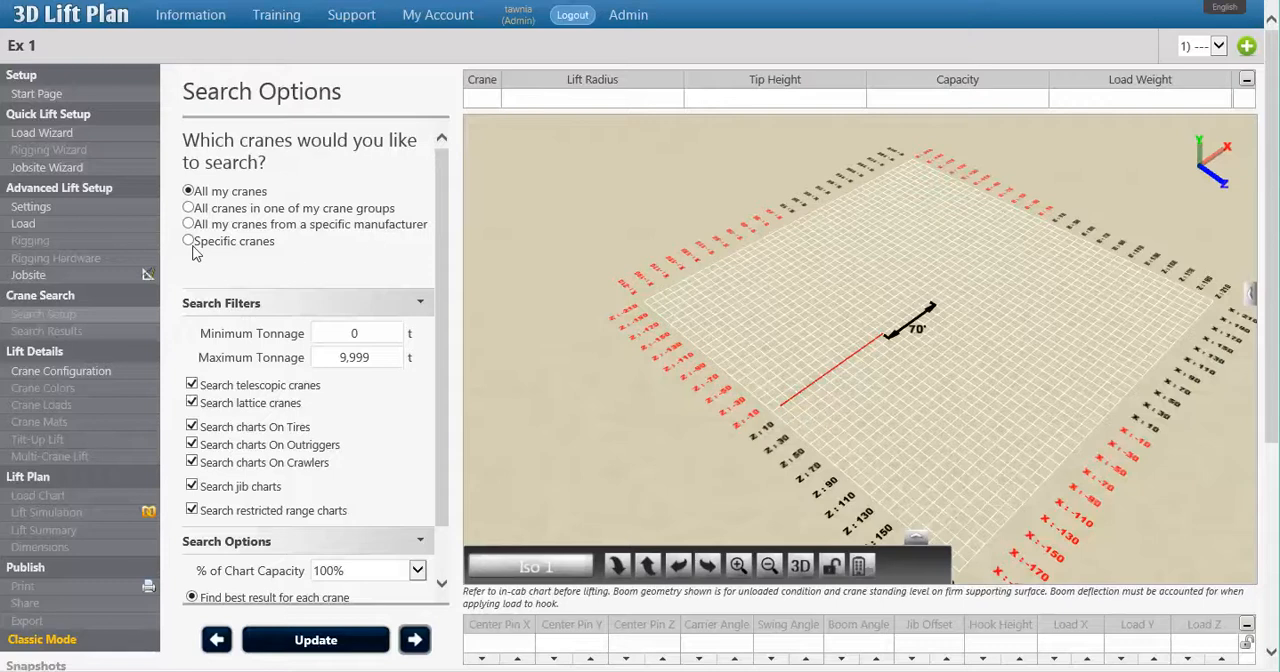
# Choose 'All cranes in one of my crane groups', keeping Jacksonville Yard selected.
pyautogui.click(187, 208)
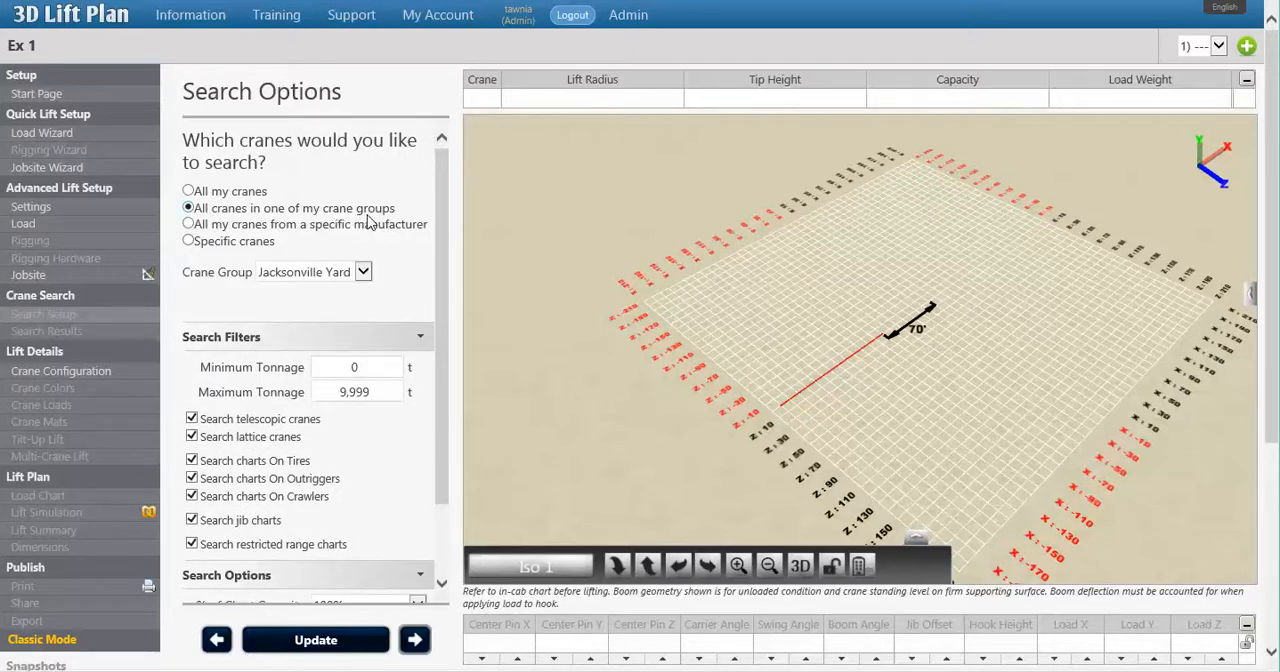
pyautogui.moveTo(280, 392)
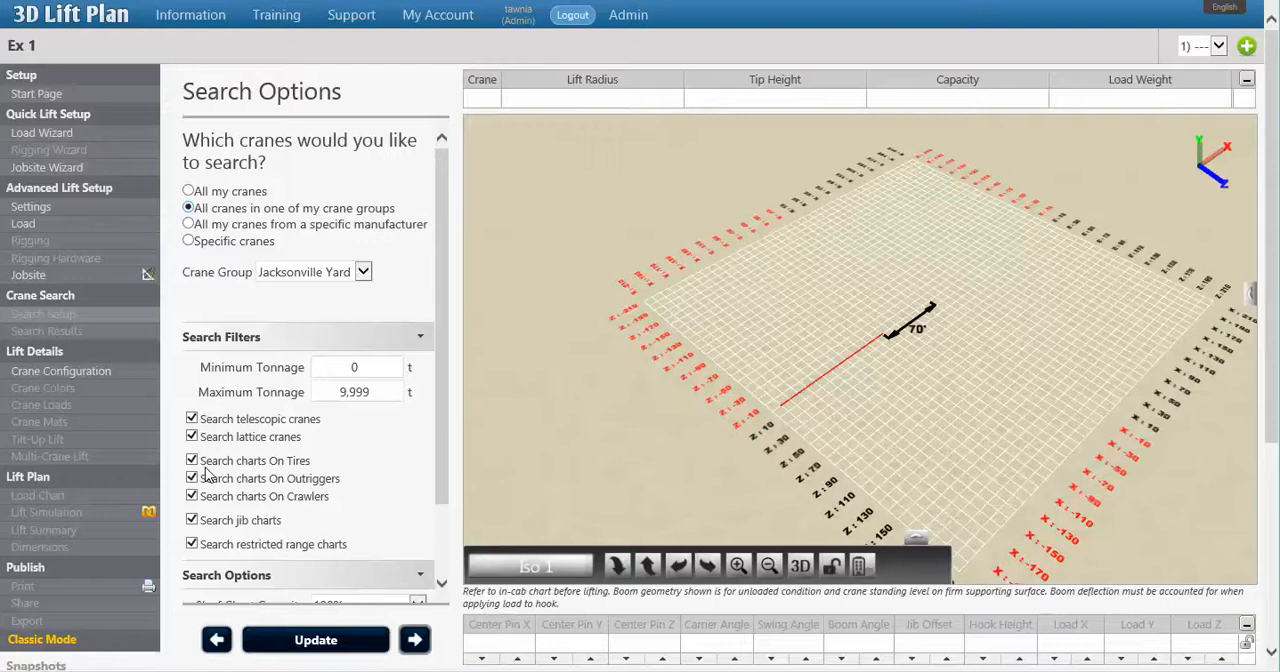
pyautogui.scroll(-3)
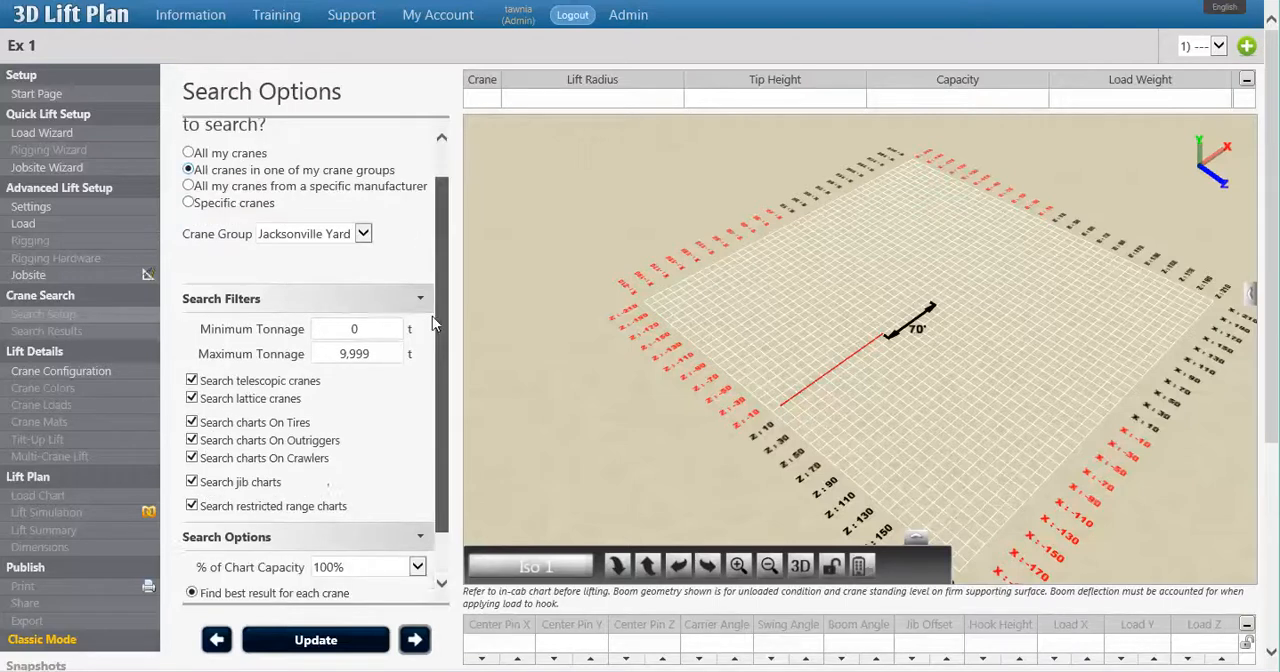
pyautogui.scroll(-3)
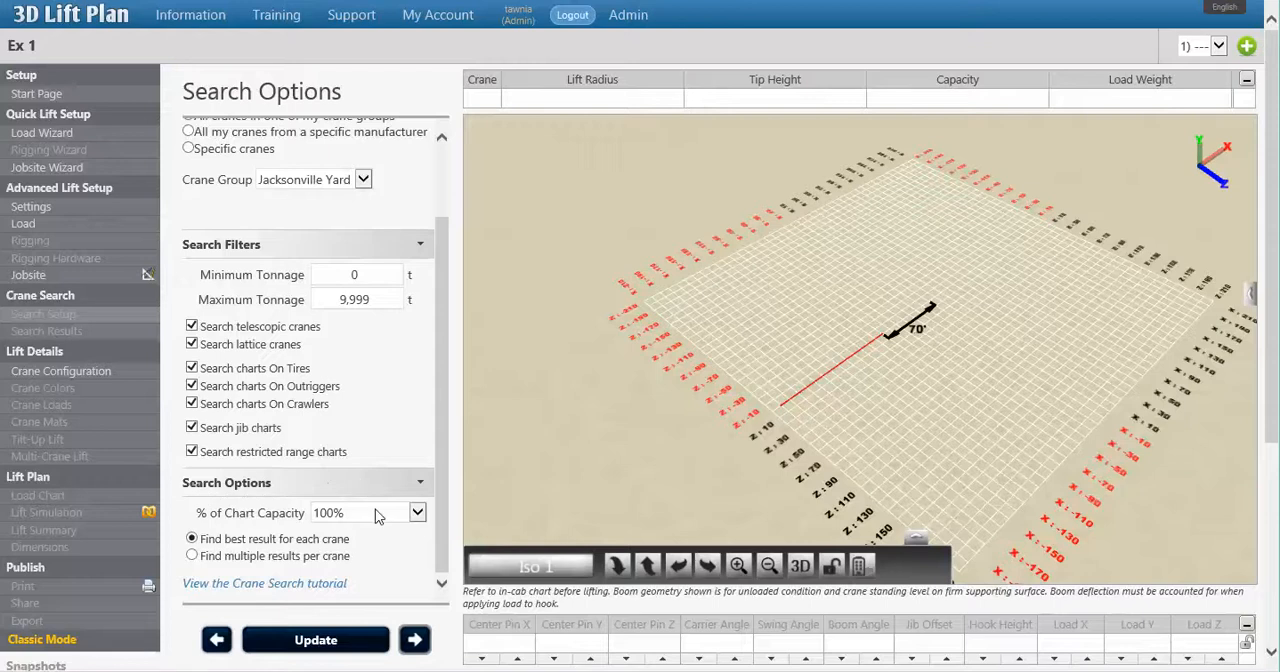
pyautogui.click(416, 512)
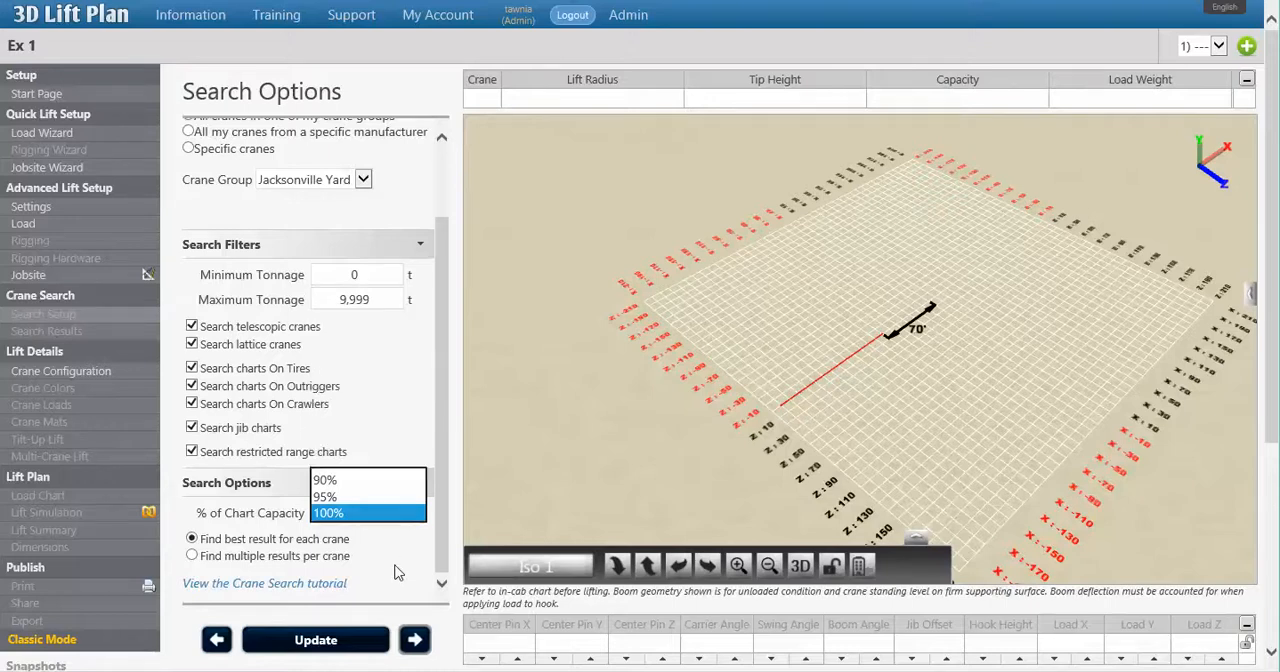
pyautogui.click(328, 512)
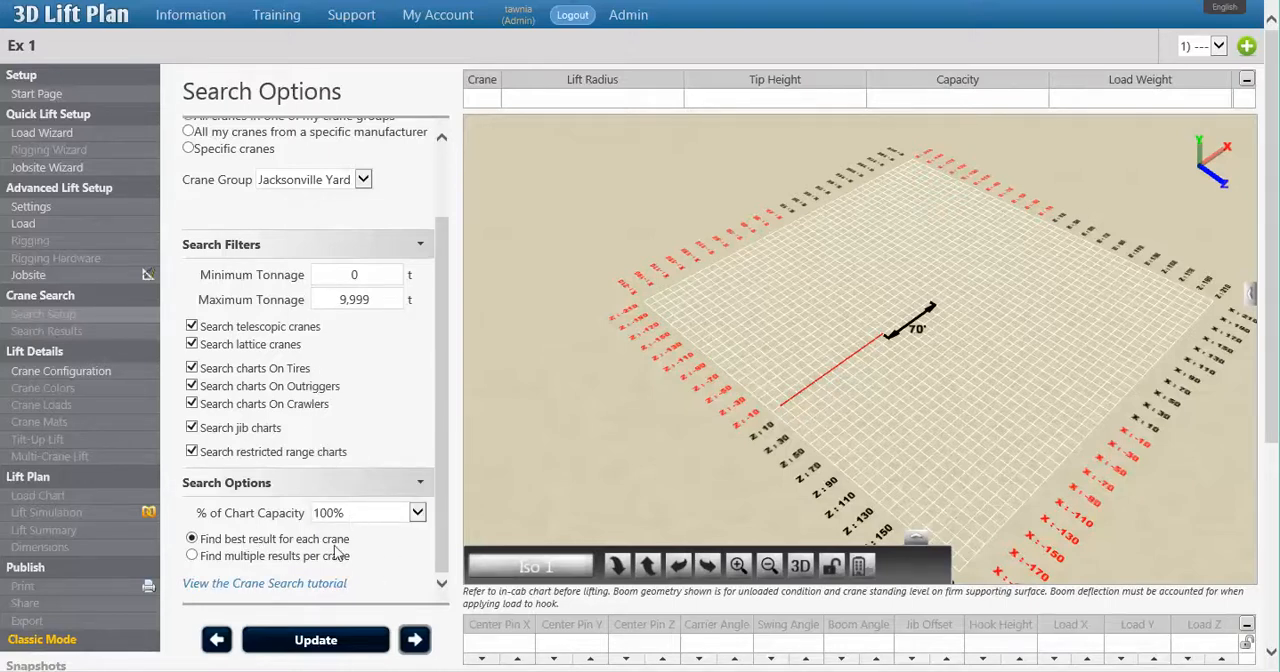
pyautogui.moveTo(225, 559)
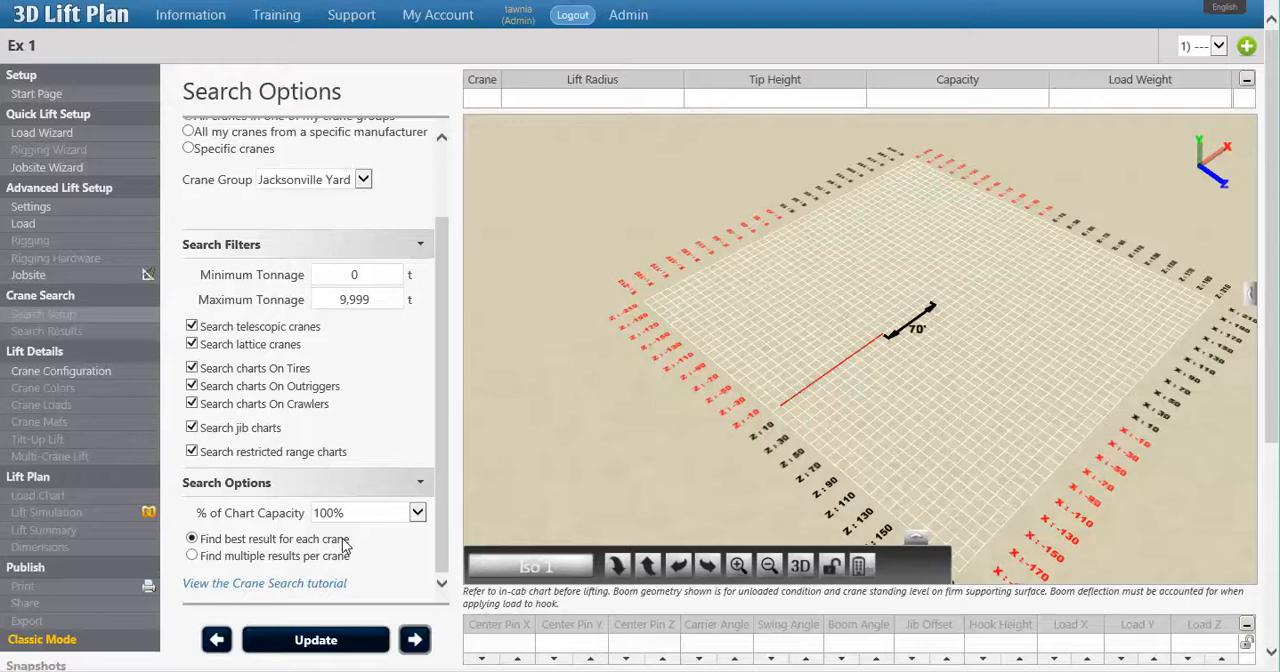
pyautogui.click(191, 555)
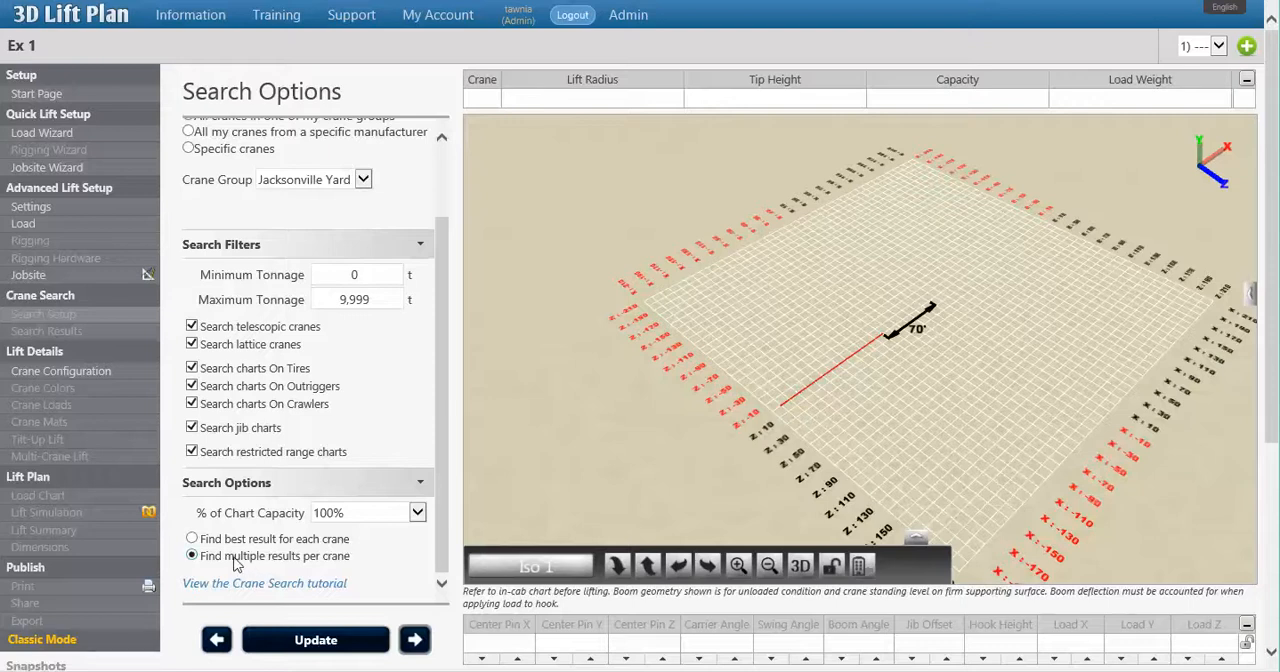
pyautogui.moveTo(340, 567)
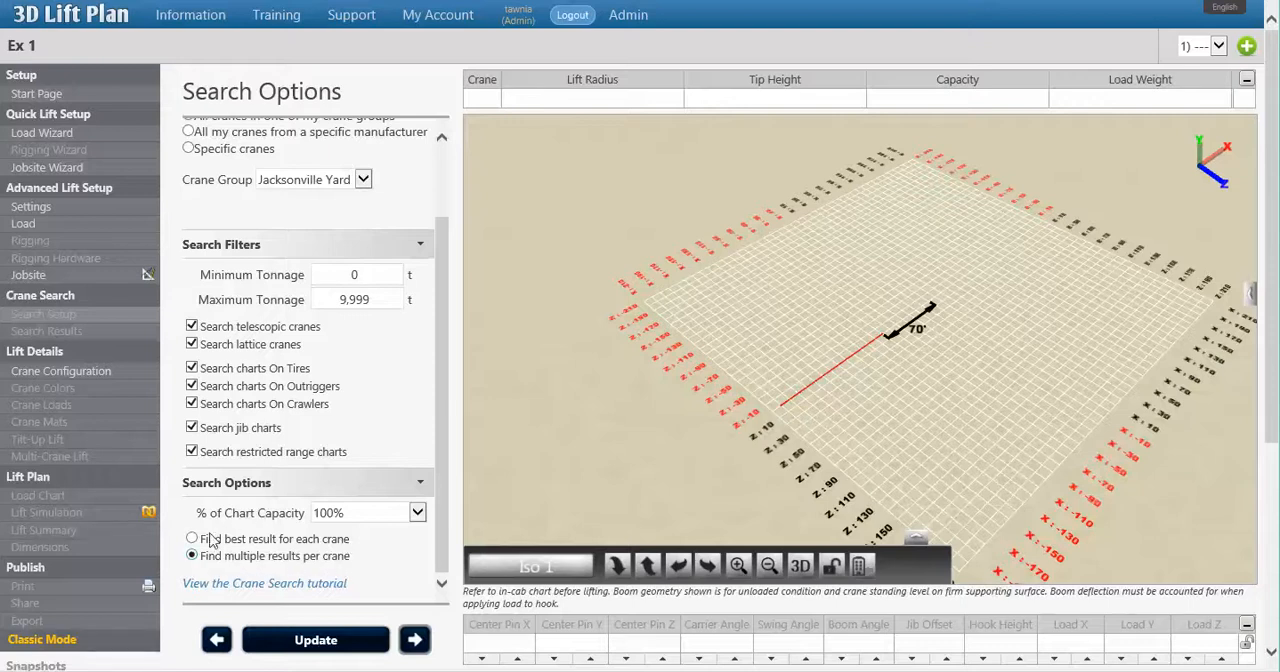
pyautogui.click(190, 538)
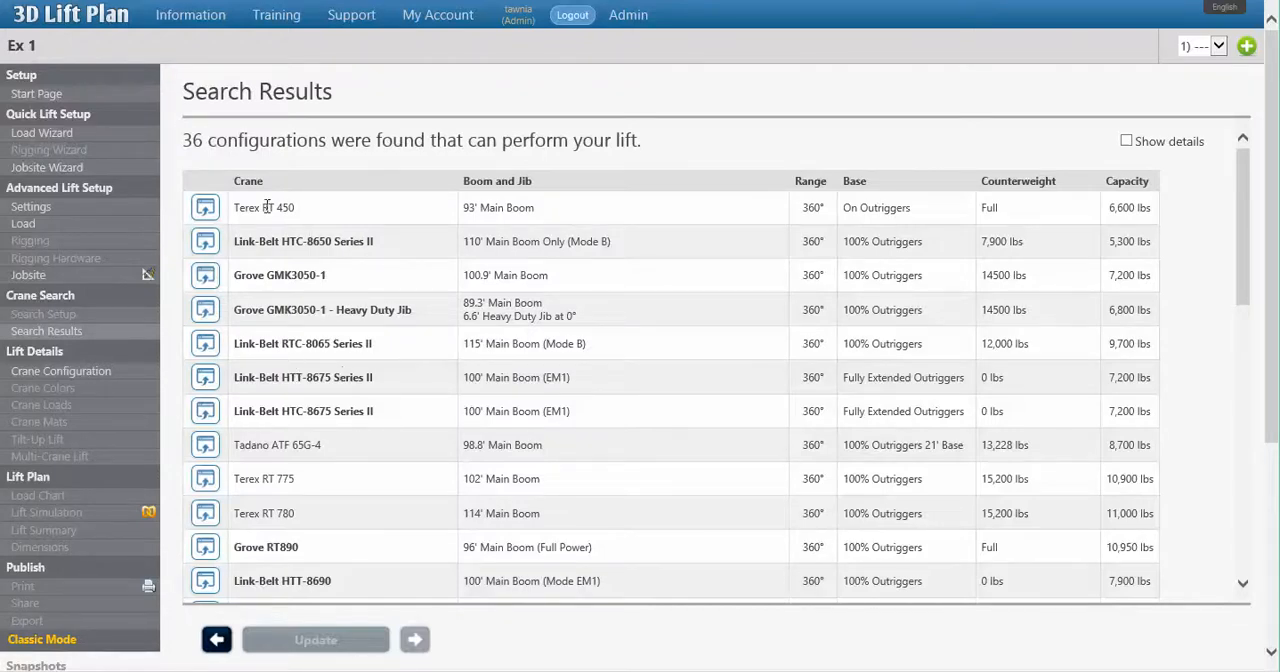
pyautogui.moveTo(210, 340)
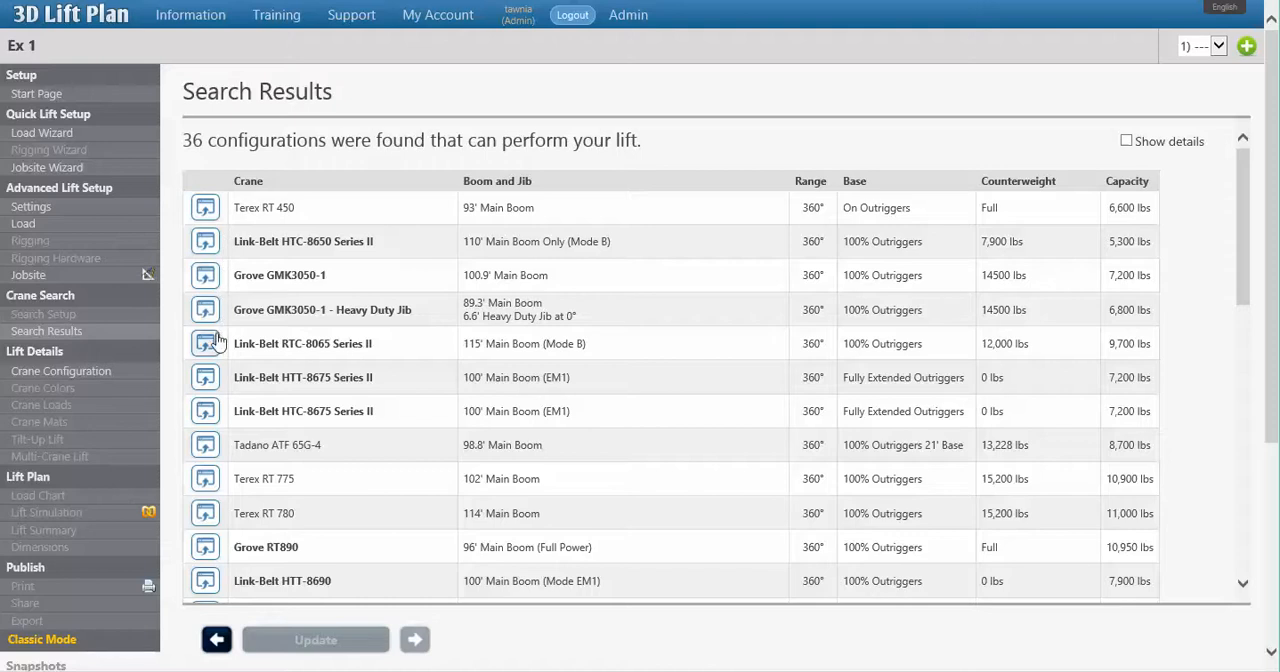
pyautogui.moveTo(348, 451)
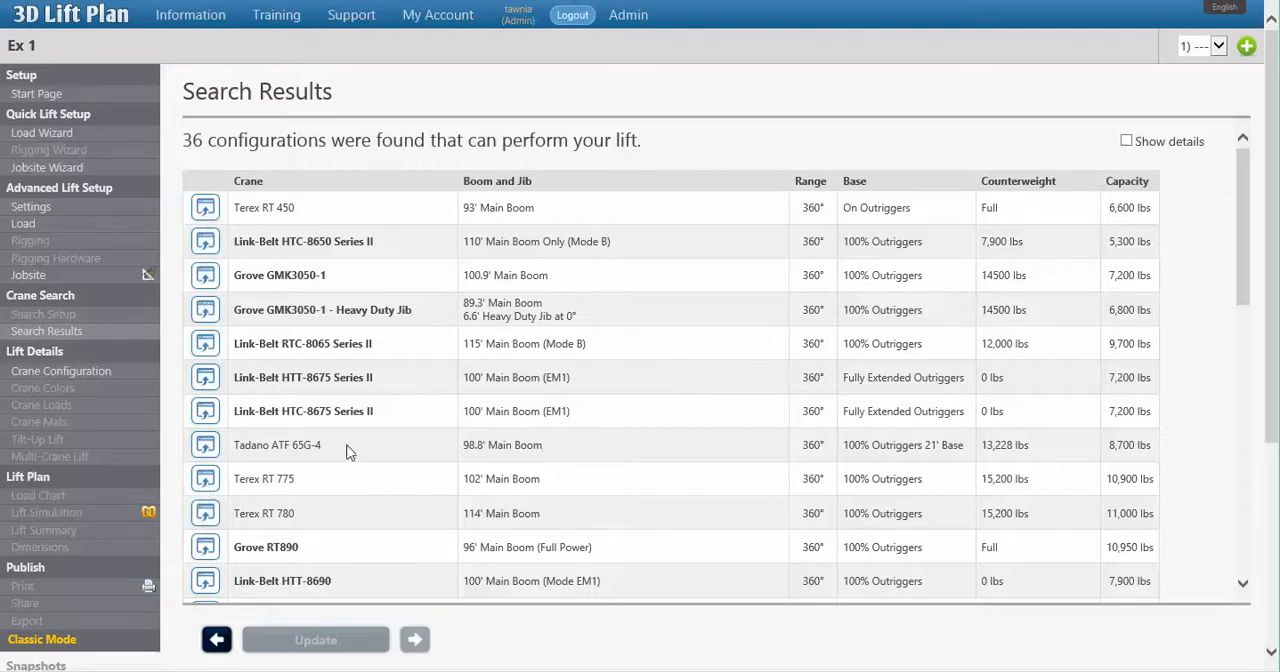
pyautogui.moveTo(286, 524)
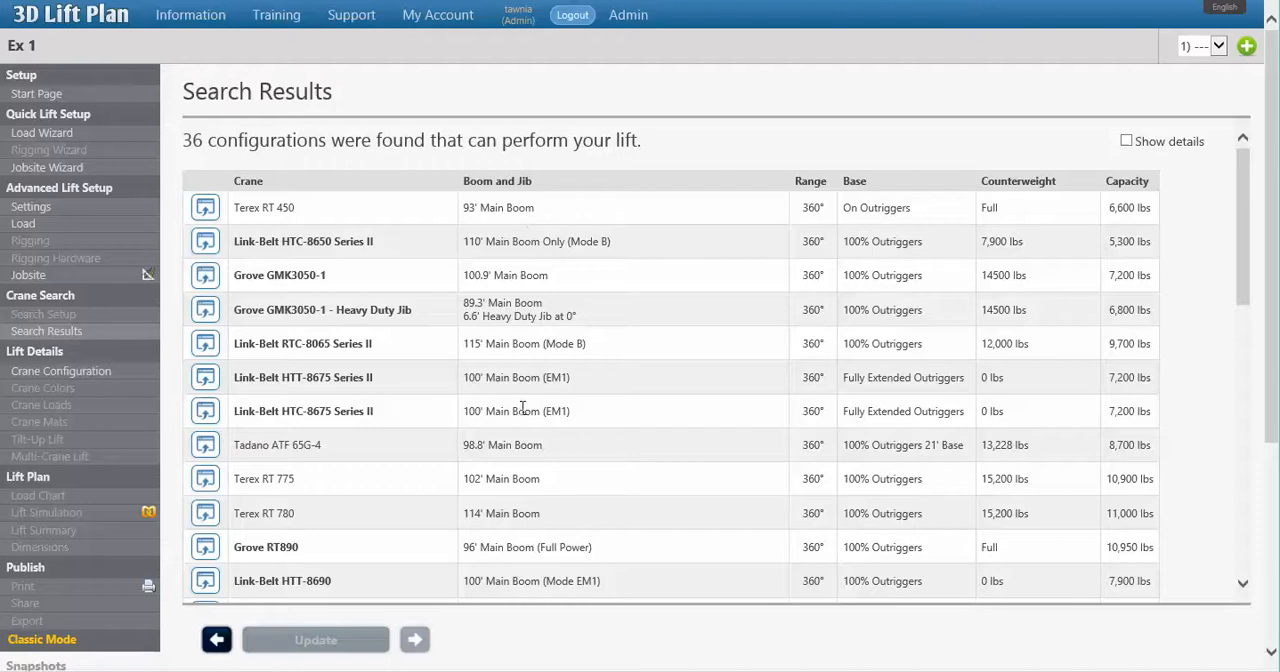
pyautogui.moveTo(891, 189)
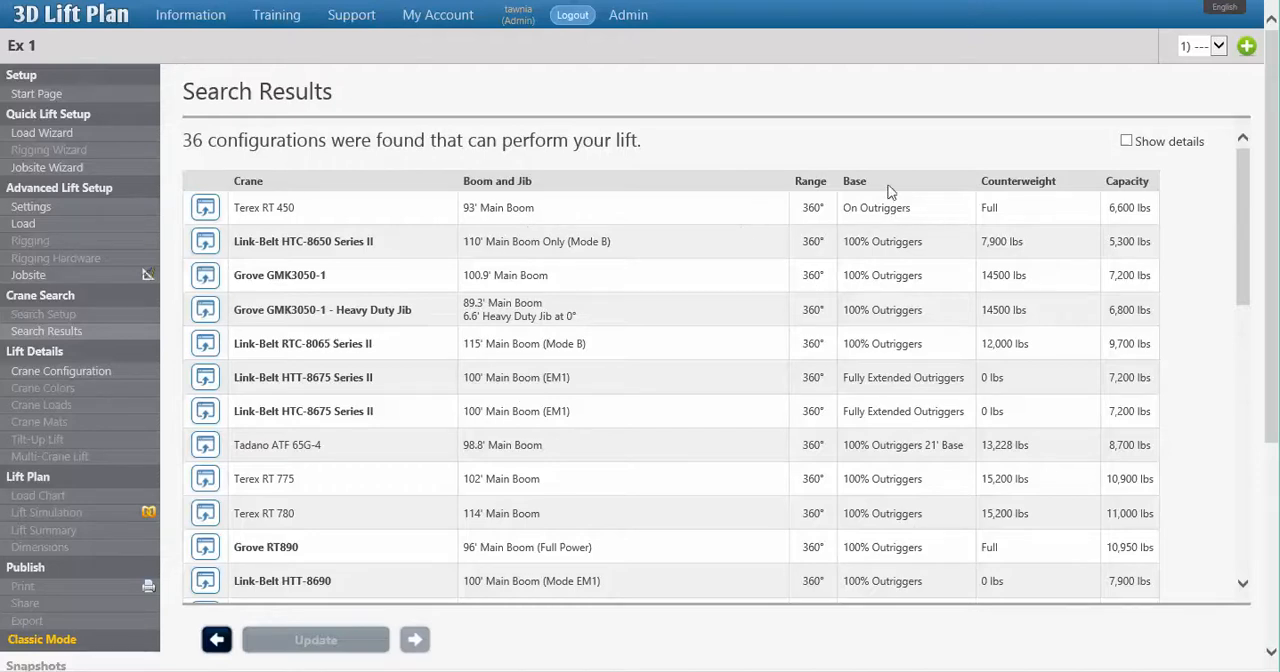
pyautogui.moveTo(1132, 214)
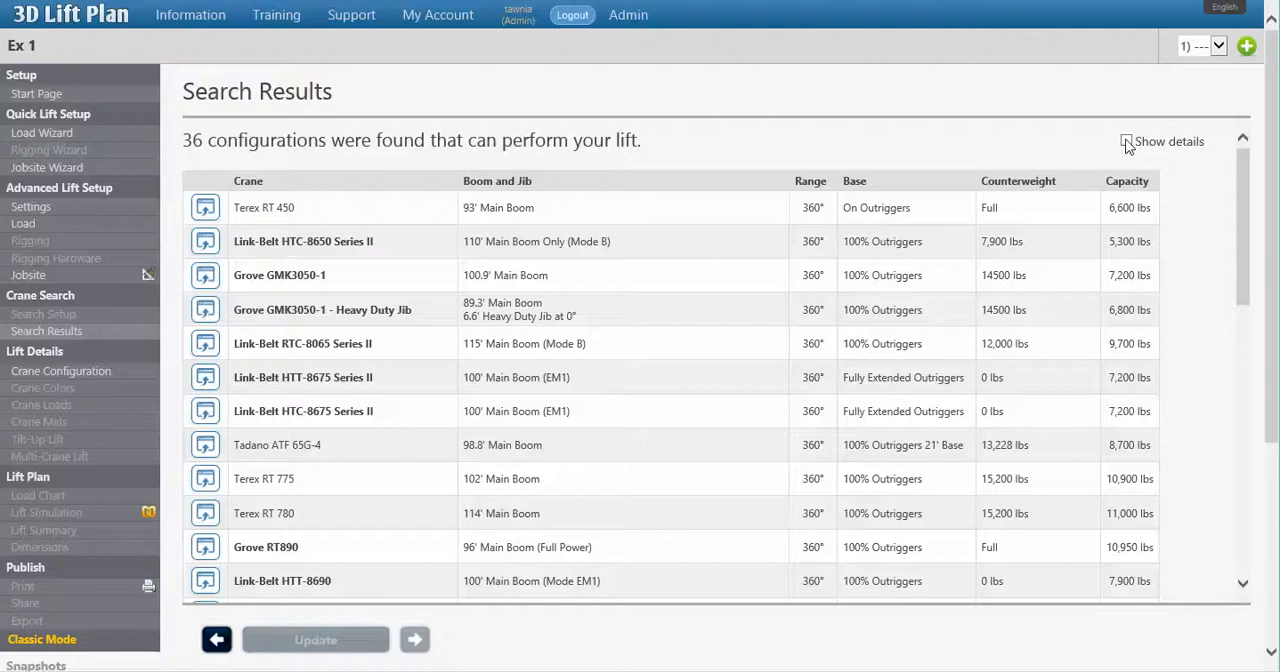
# Turn on Show details to list capacity percentage, lift radius, tip height and boom angle.
pyautogui.click(1126, 141)
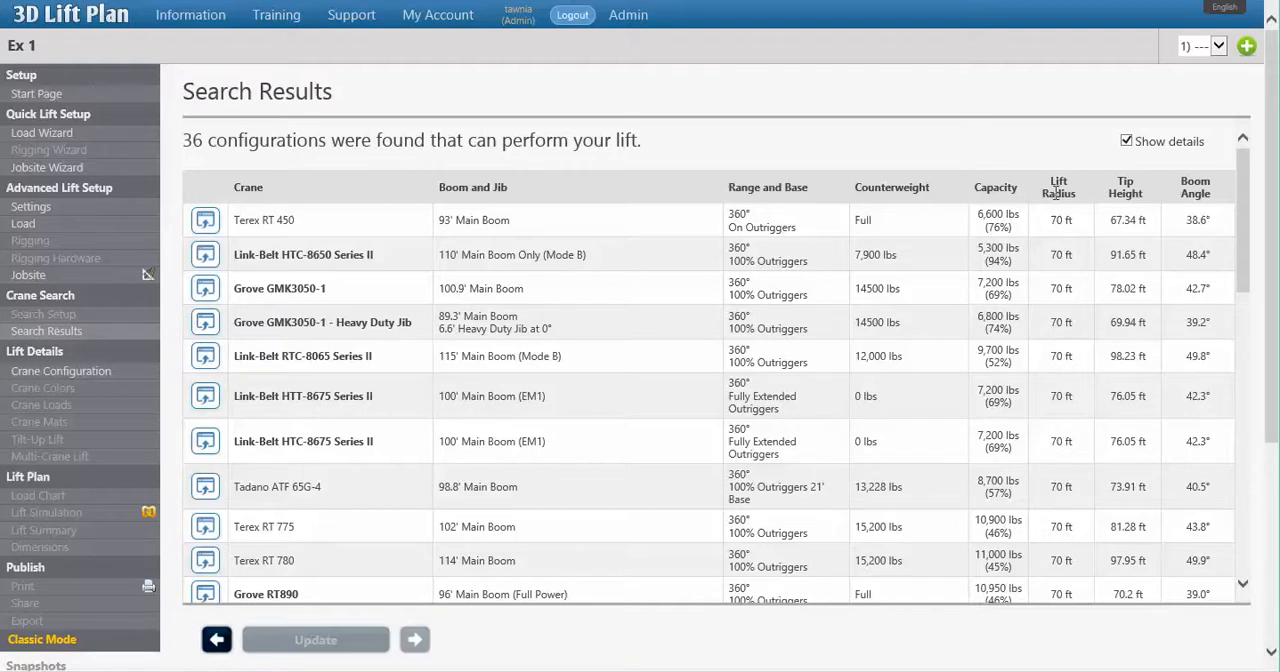
pyautogui.moveTo(1007, 214)
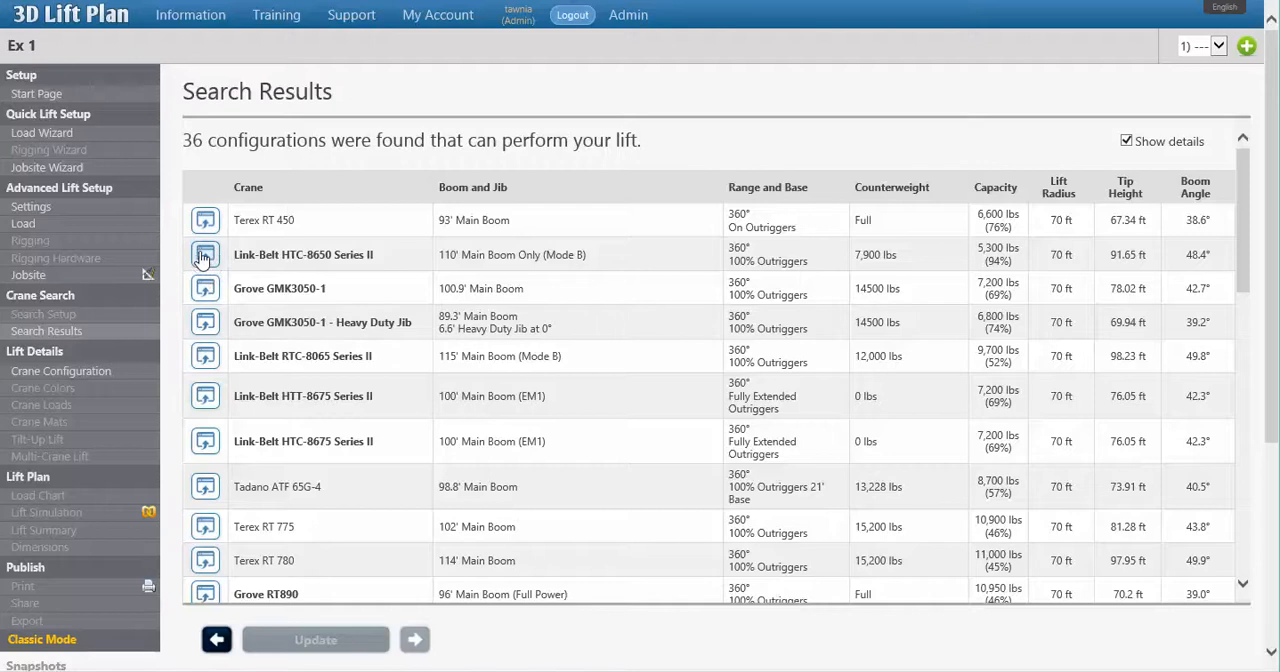
# Load the Link-Belt HTC-8650 Series II, view it from Top, then in 3D.
pyautogui.click(205, 254)
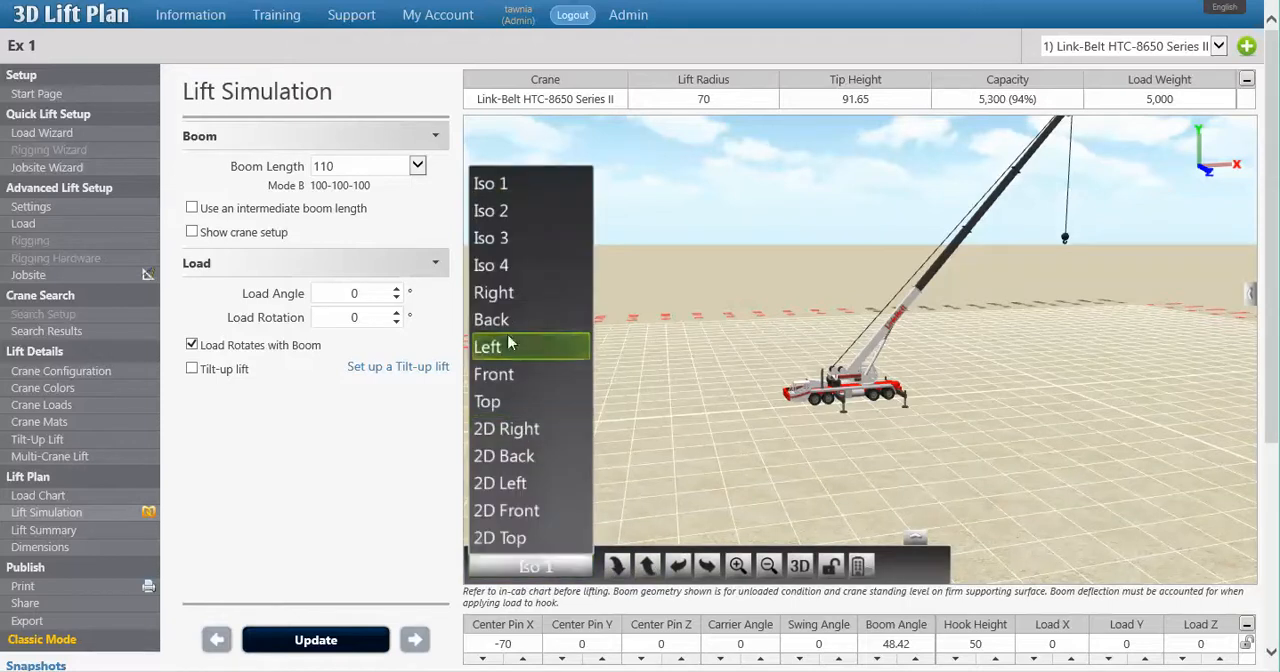
pyautogui.click(487, 401)
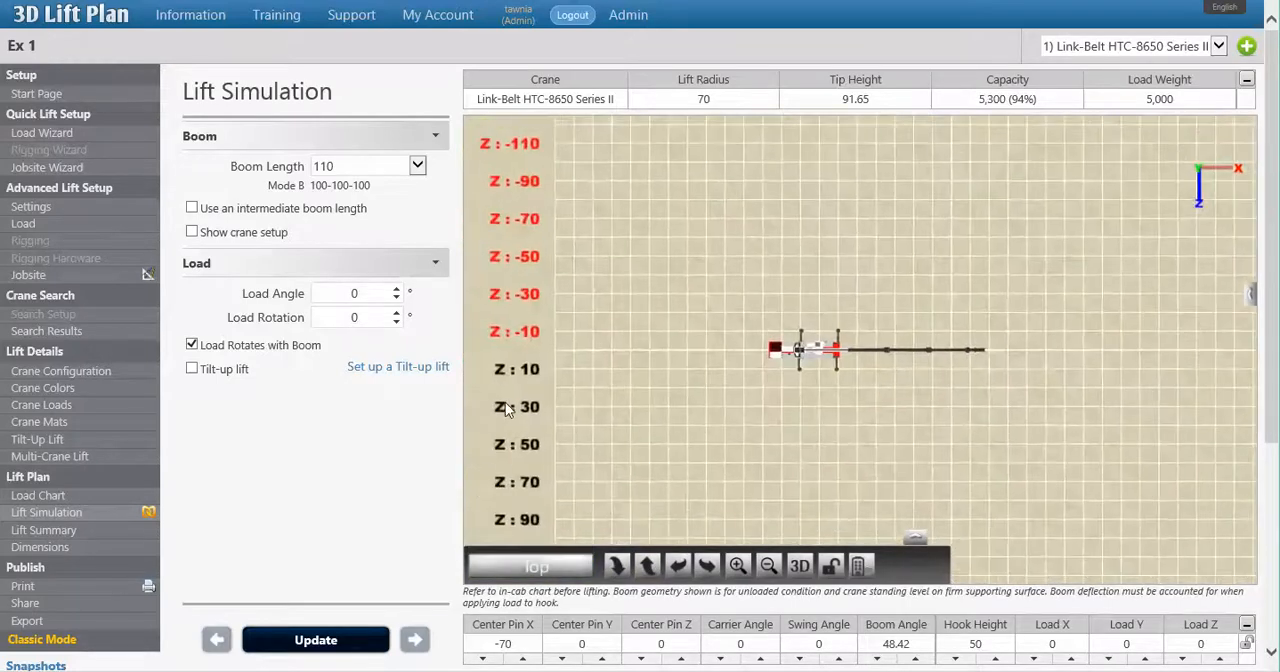
pyautogui.click(534, 566)
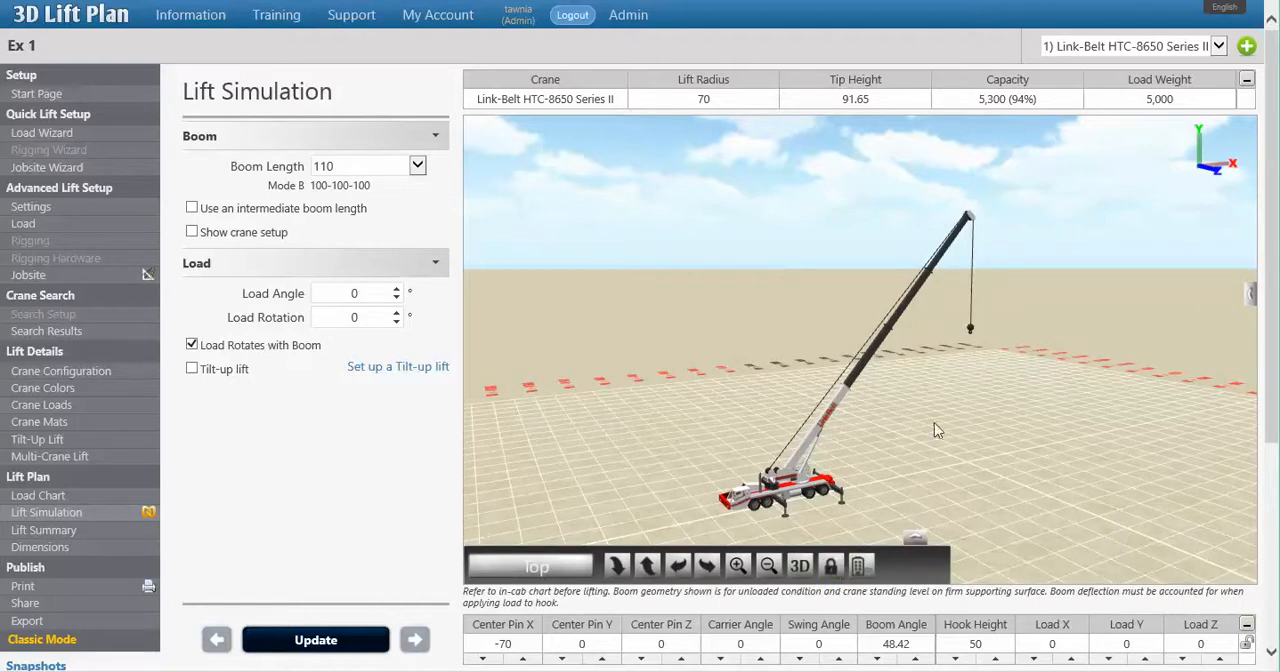
pyautogui.moveTo(886, 416)
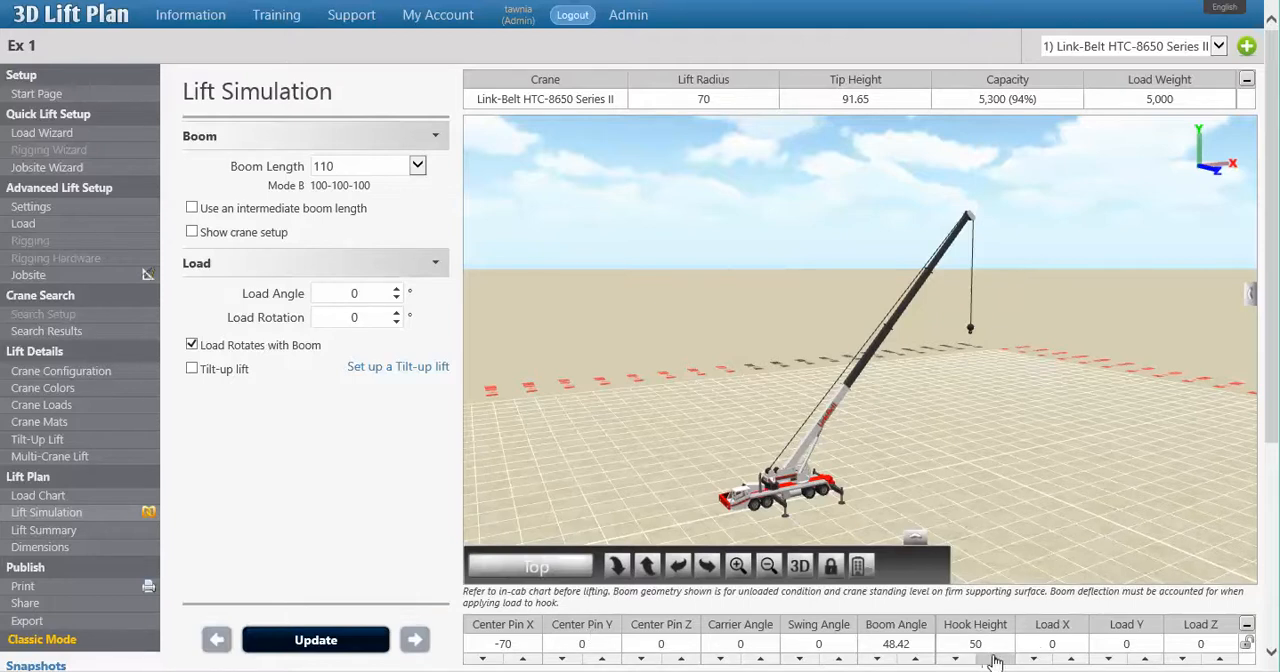
pyautogui.moveTo(957, 662)
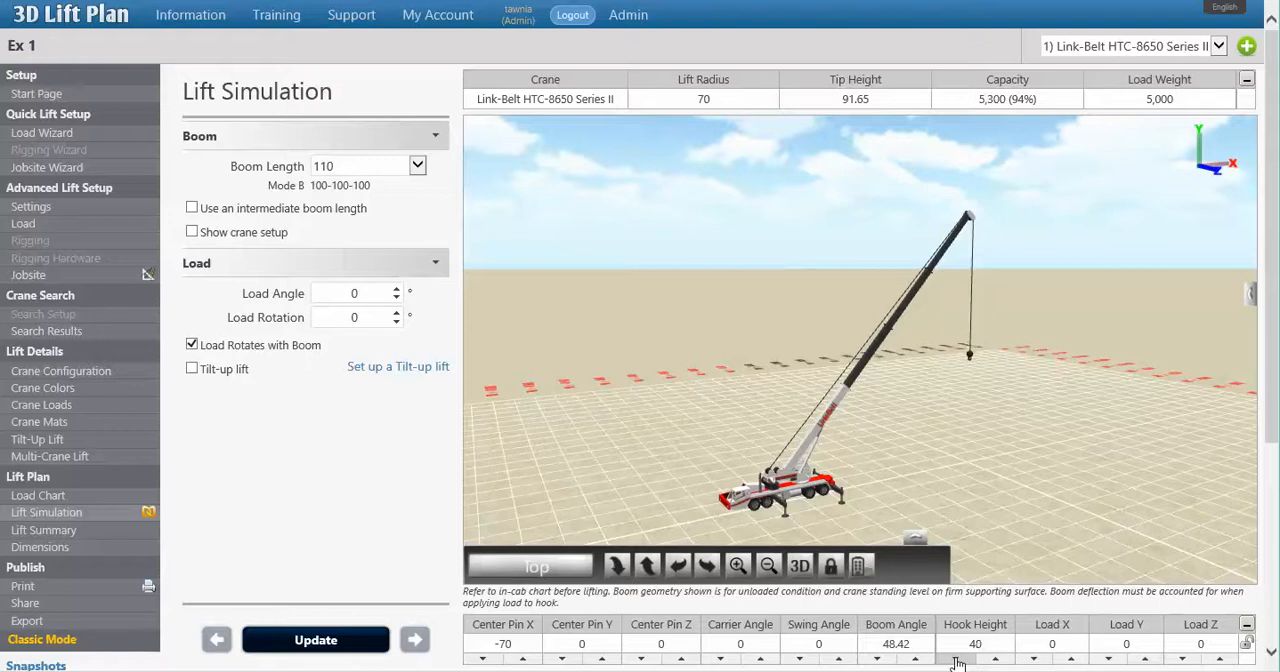
pyautogui.click(959, 661)
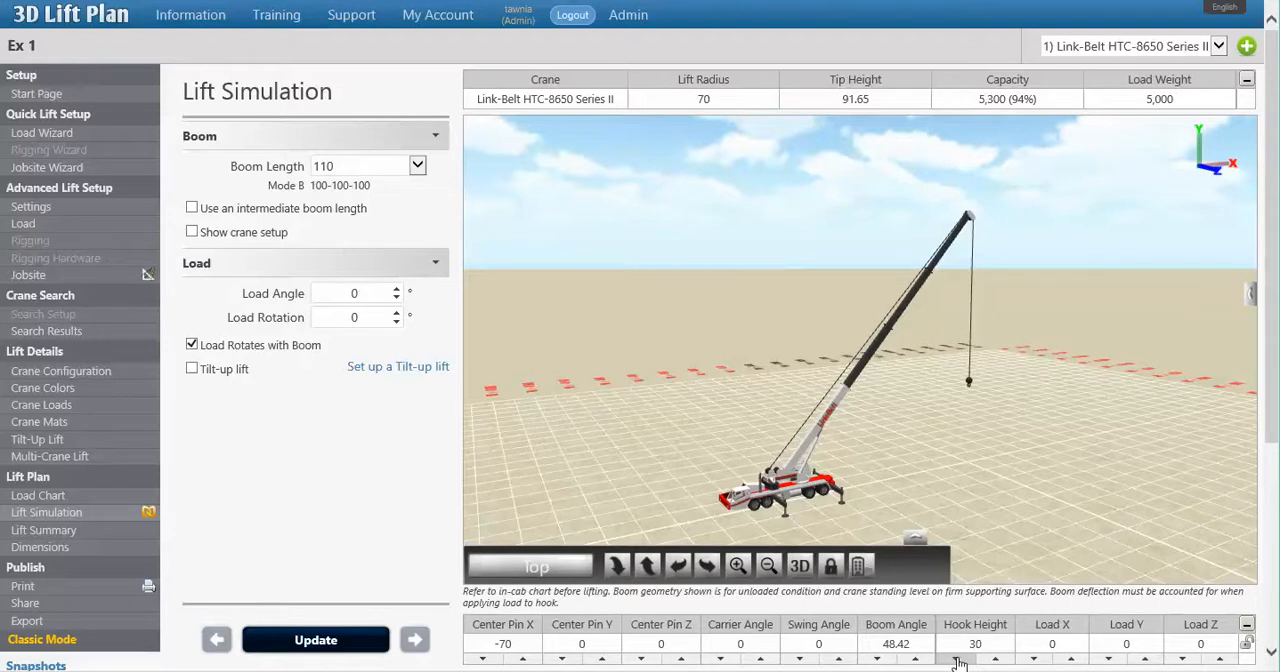
pyautogui.click(960, 666)
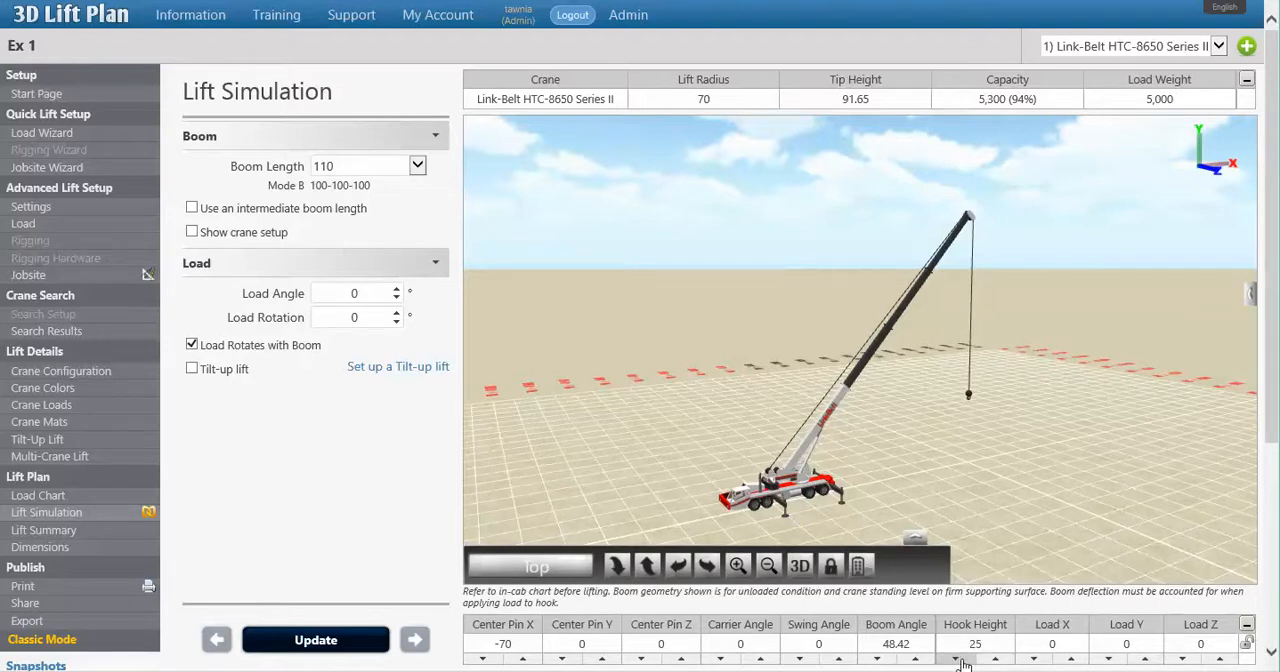
pyautogui.click(972, 662)
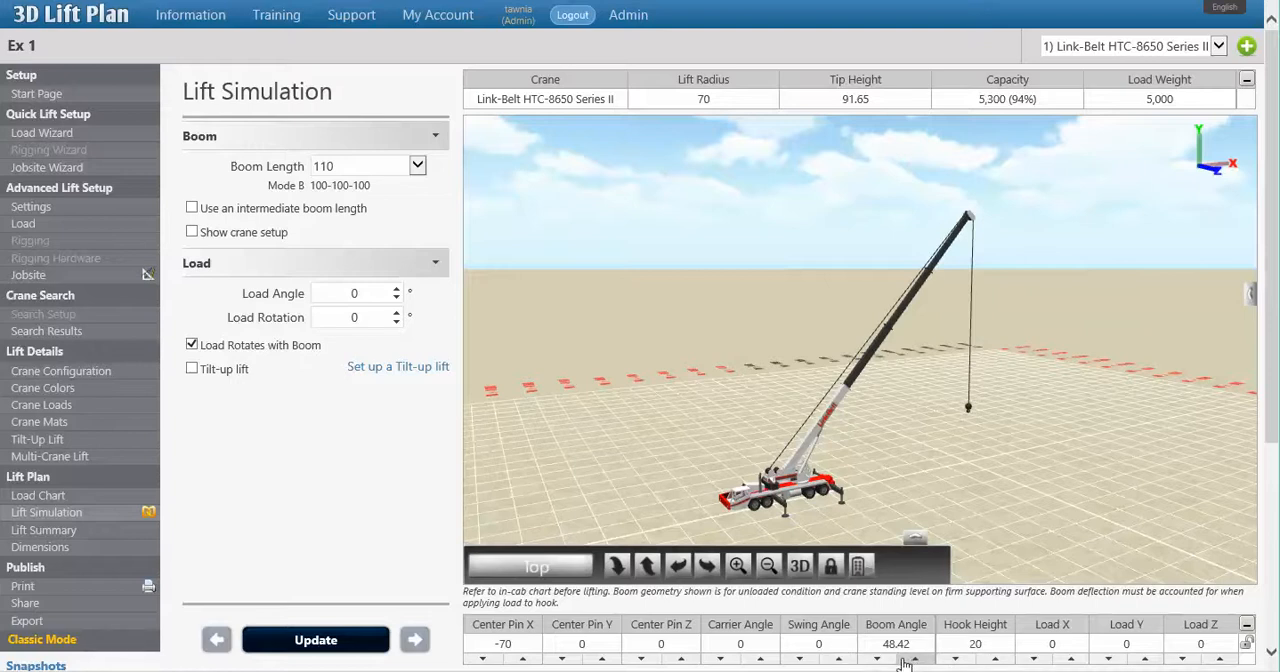
pyautogui.moveTo(744, 90)
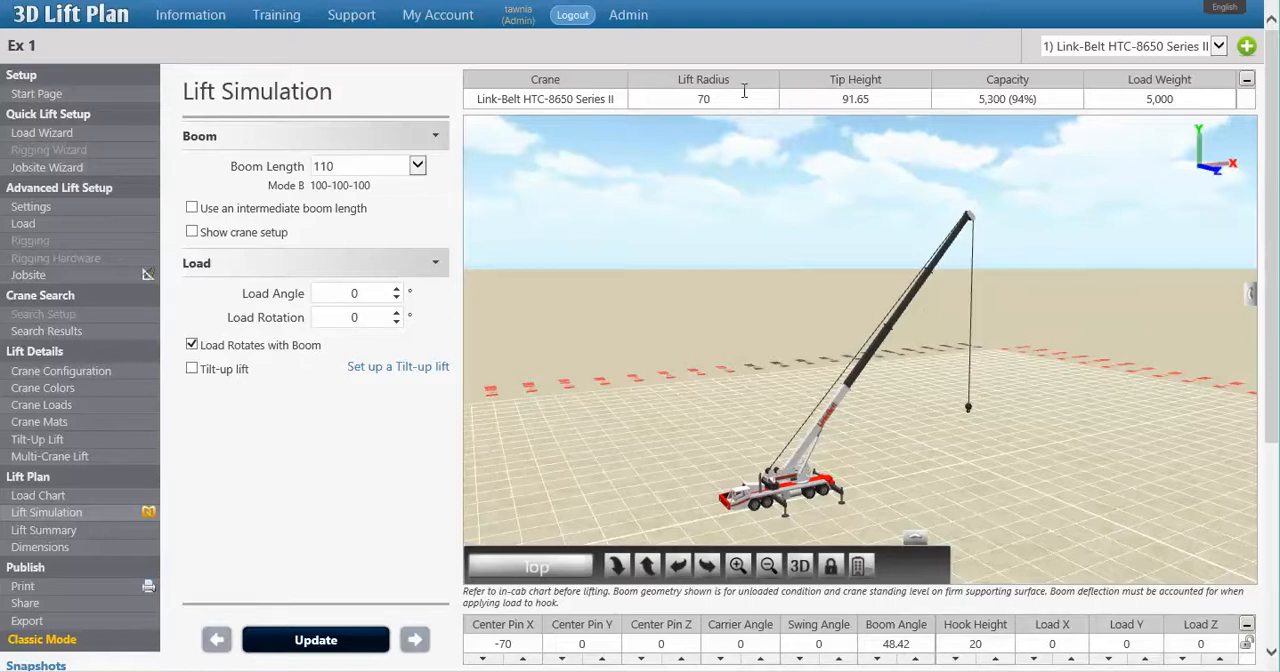
pyautogui.moveTo(916, 109)
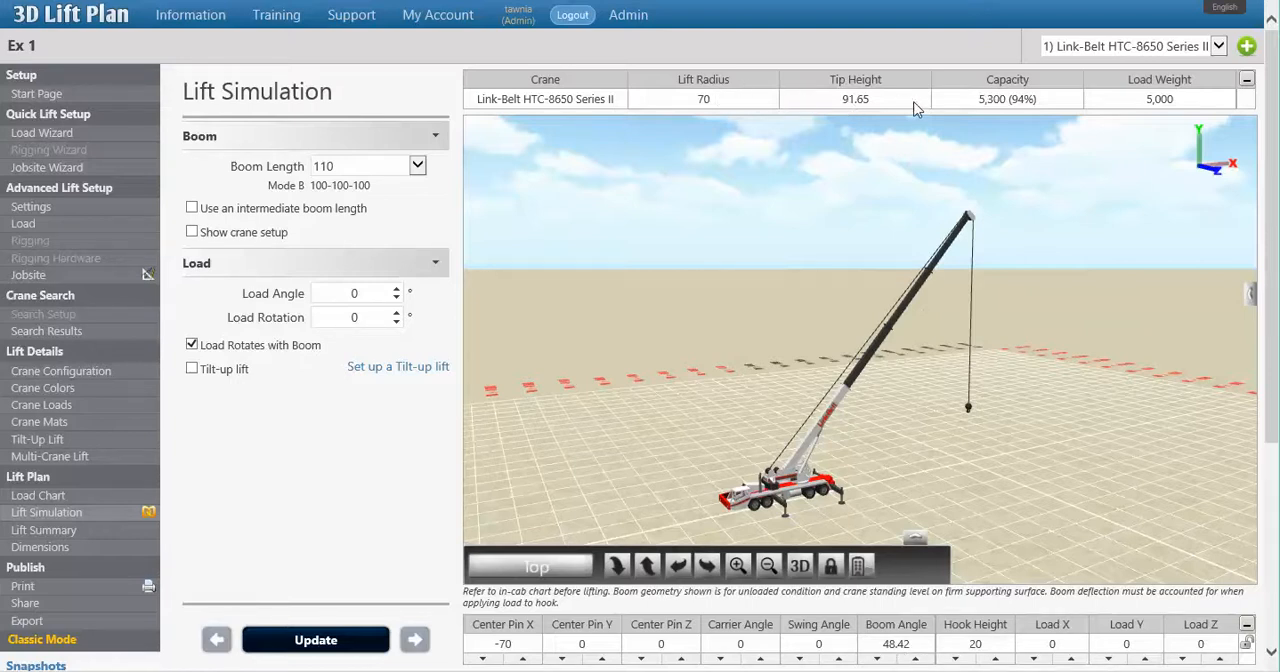
pyautogui.moveTo(1047, 104)
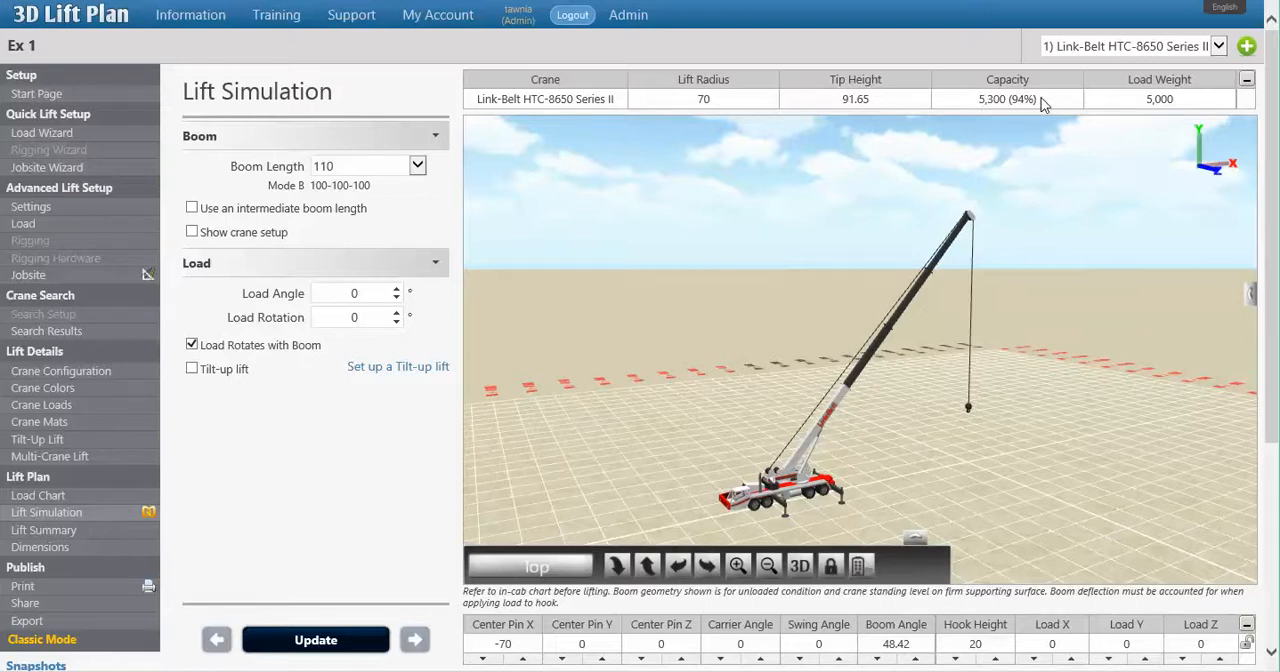
pyautogui.moveTo(1028, 106)
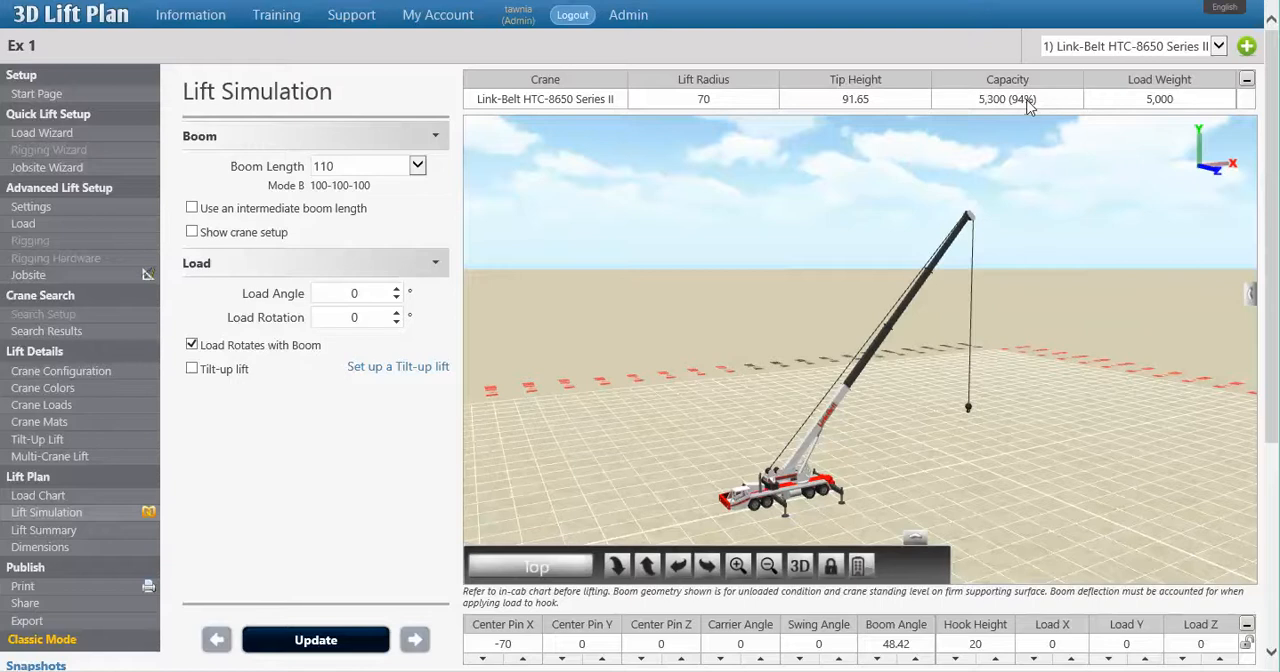
pyautogui.moveTo(367, 474)
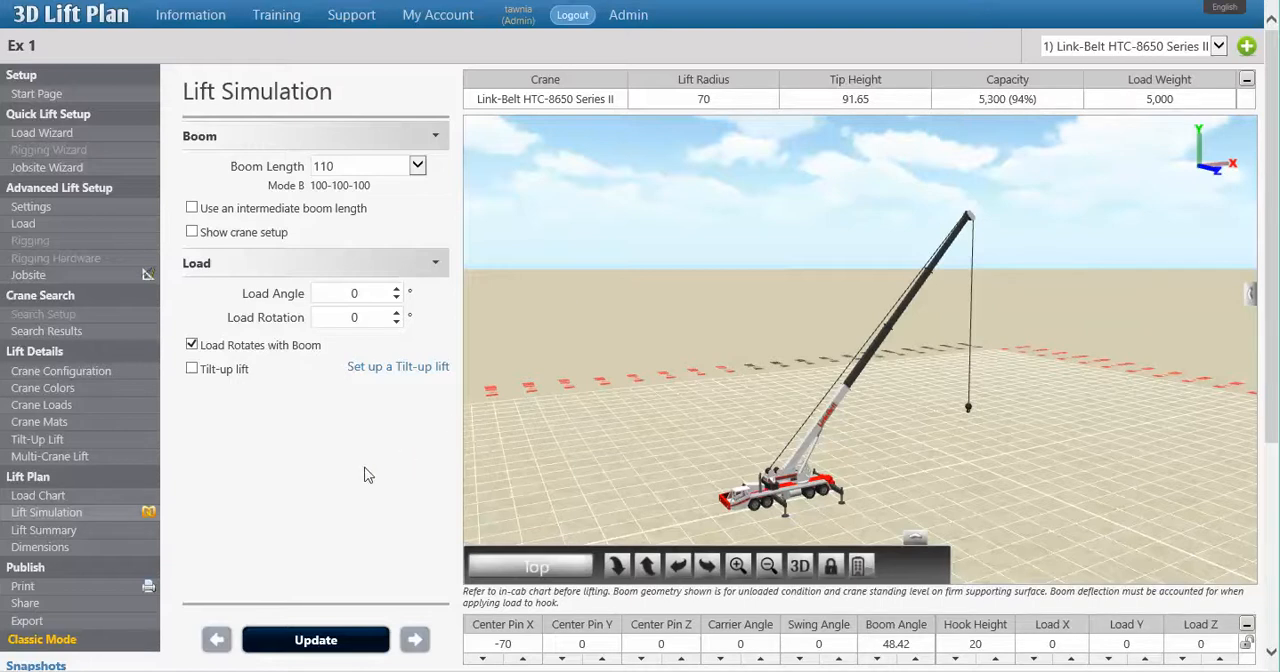
pyautogui.moveTo(25, 586)
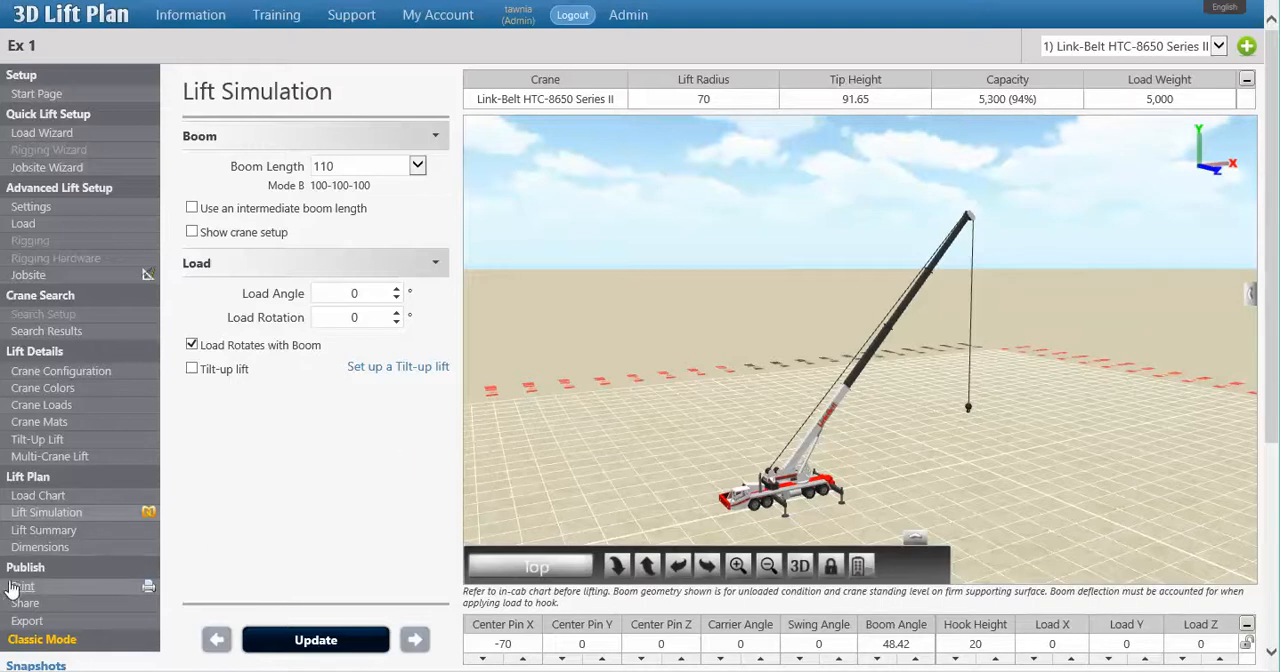
pyautogui.moveTo(31, 591)
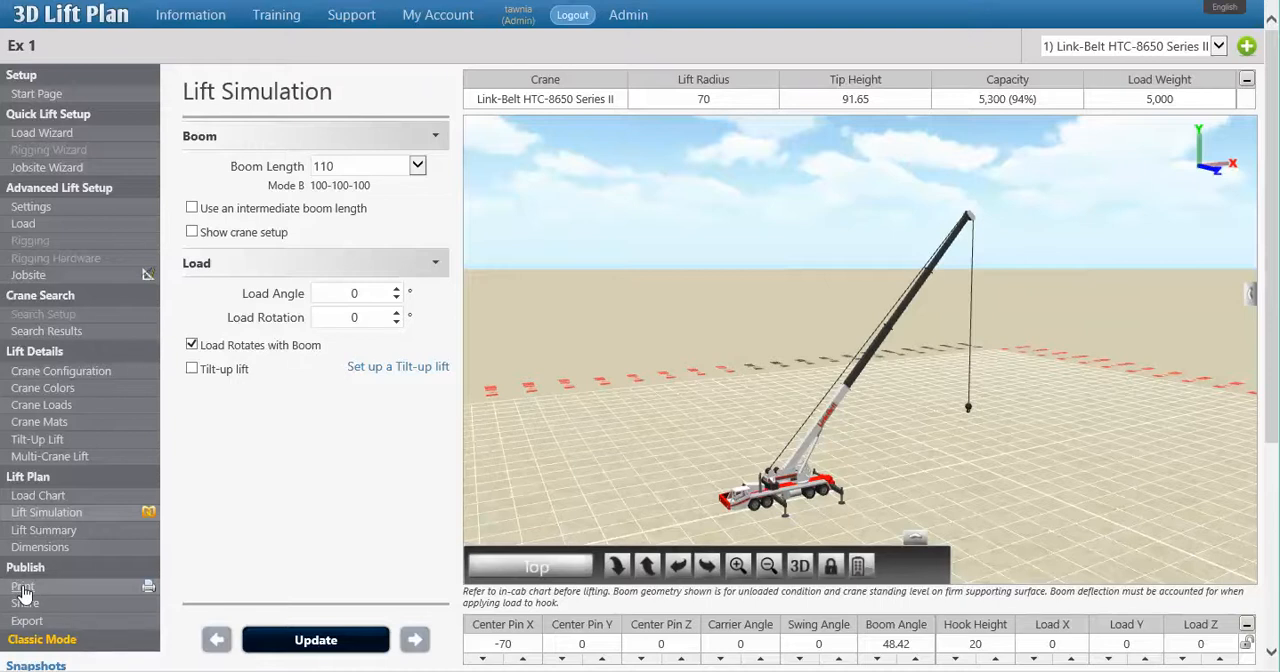
# Review Ex 1's Print Setup (one image, portrait, crane and load info) and continue.
pyautogui.click(20, 585)
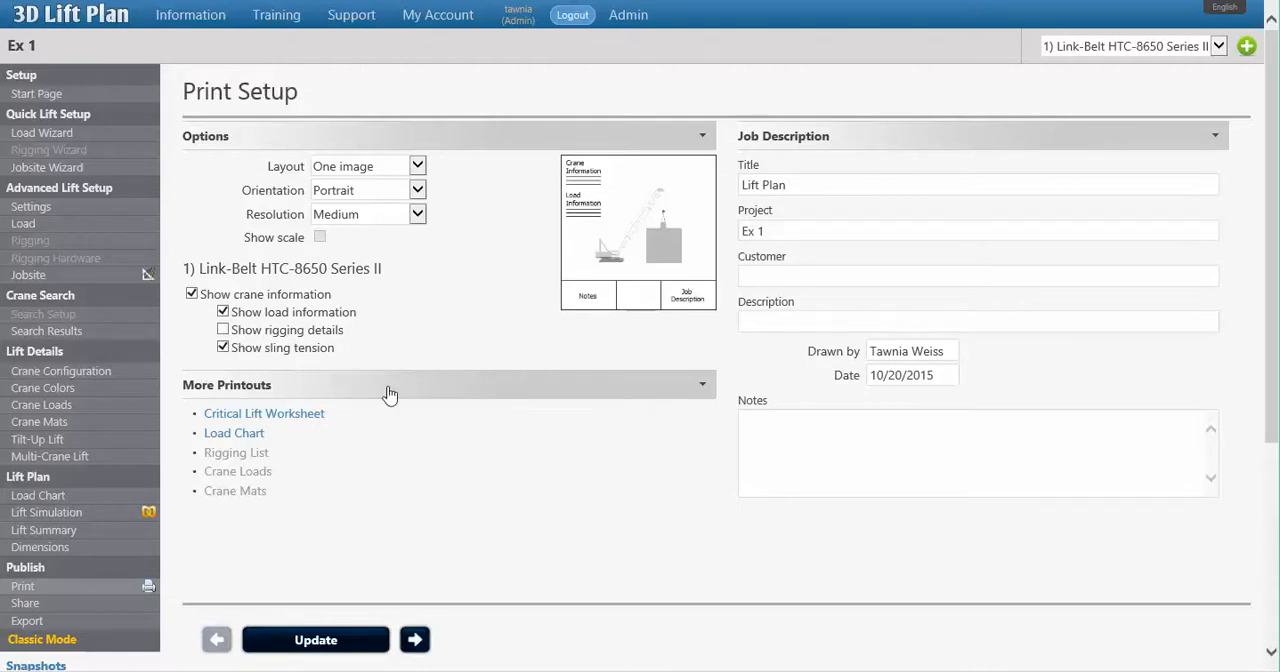
pyautogui.click(413, 639)
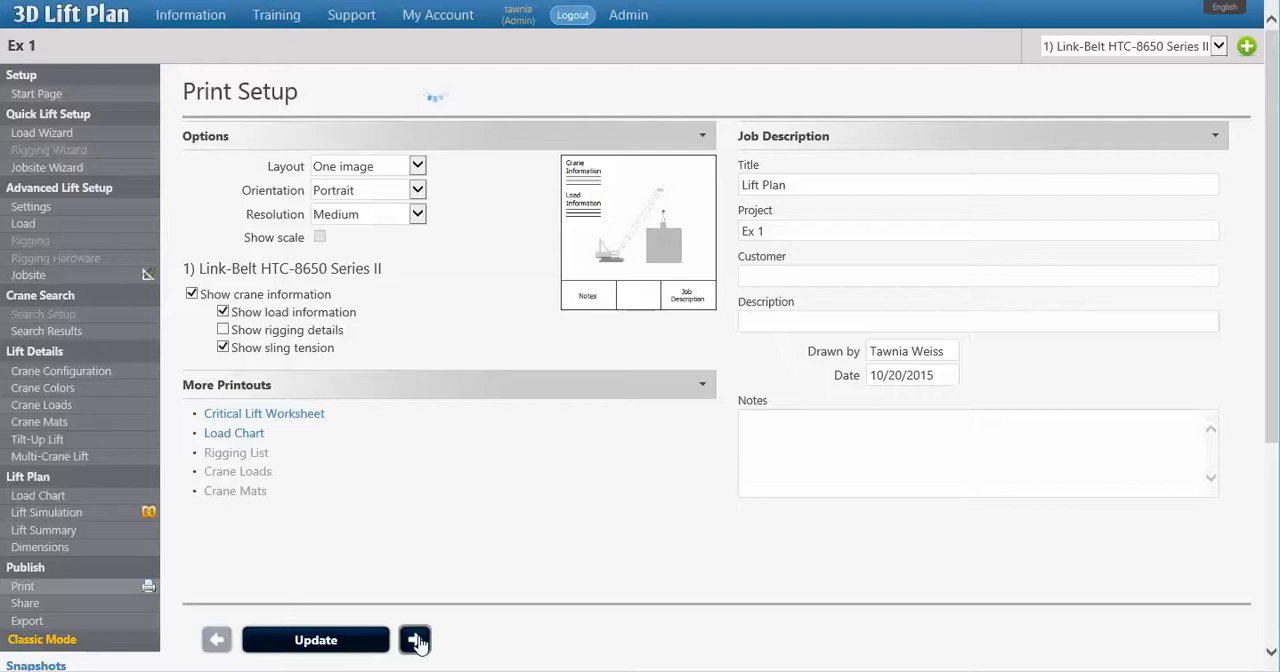
# Advance to Image Capture and change the background from White to Color.
pyautogui.click(413, 639)
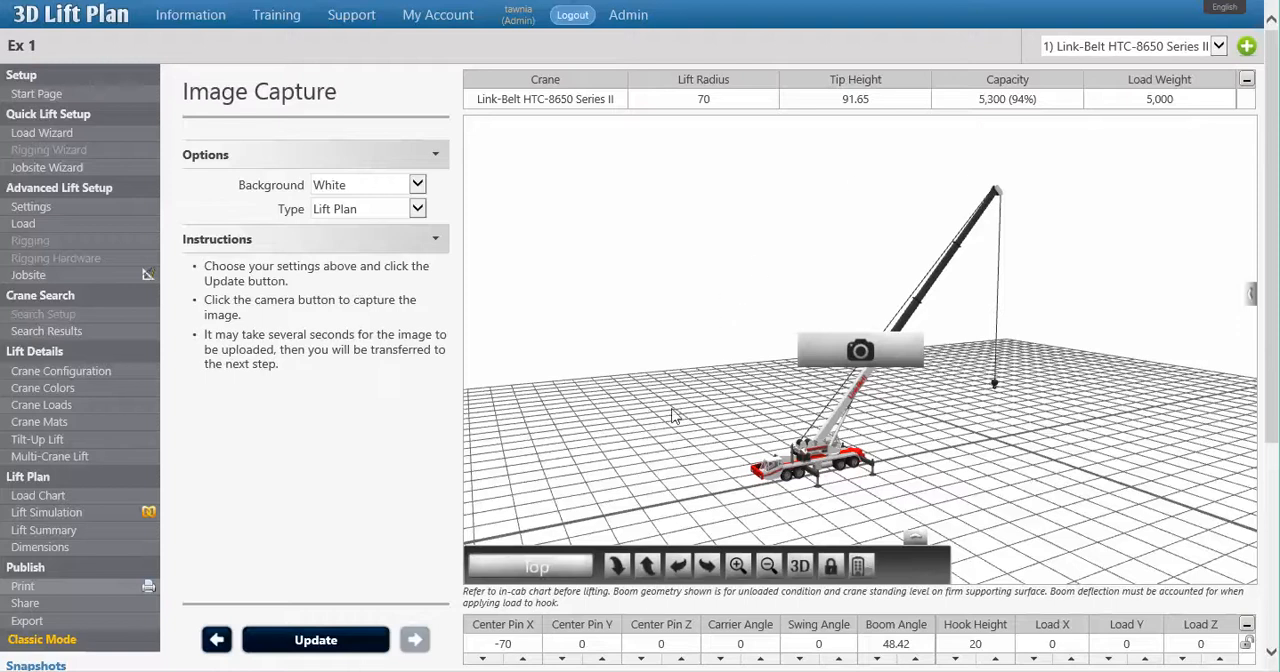
pyautogui.moveTo(1048, 429)
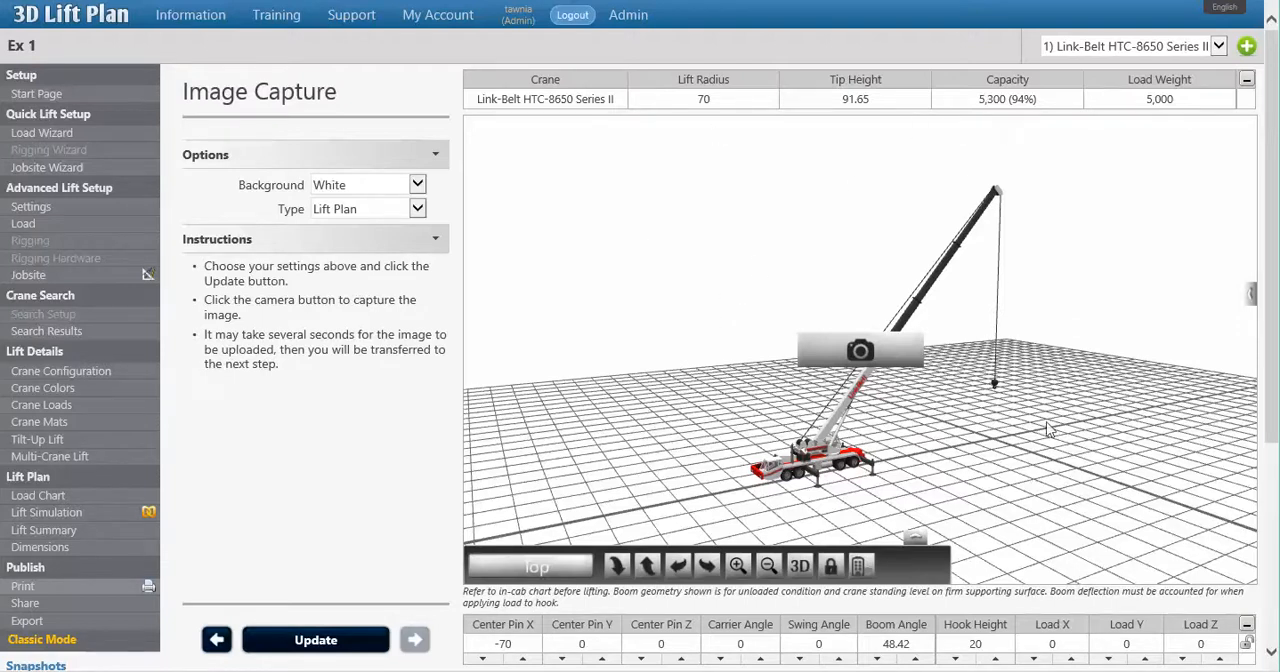
pyautogui.moveTo(867, 166)
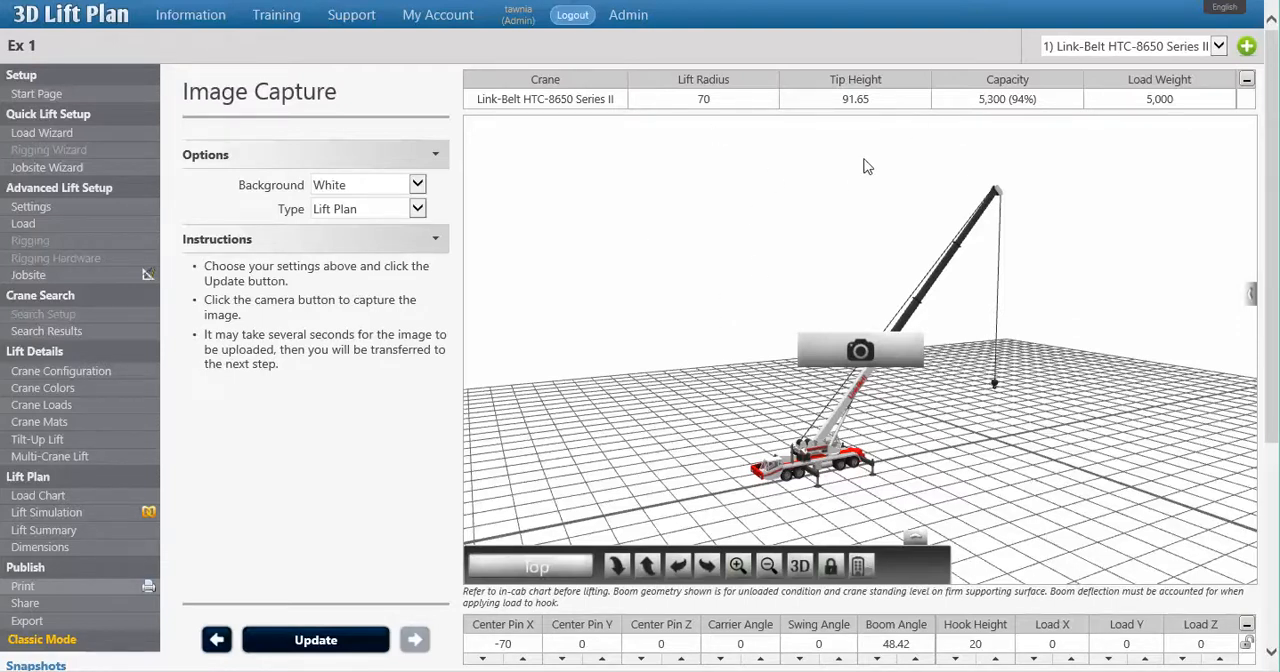
pyautogui.moveTo(460, 274)
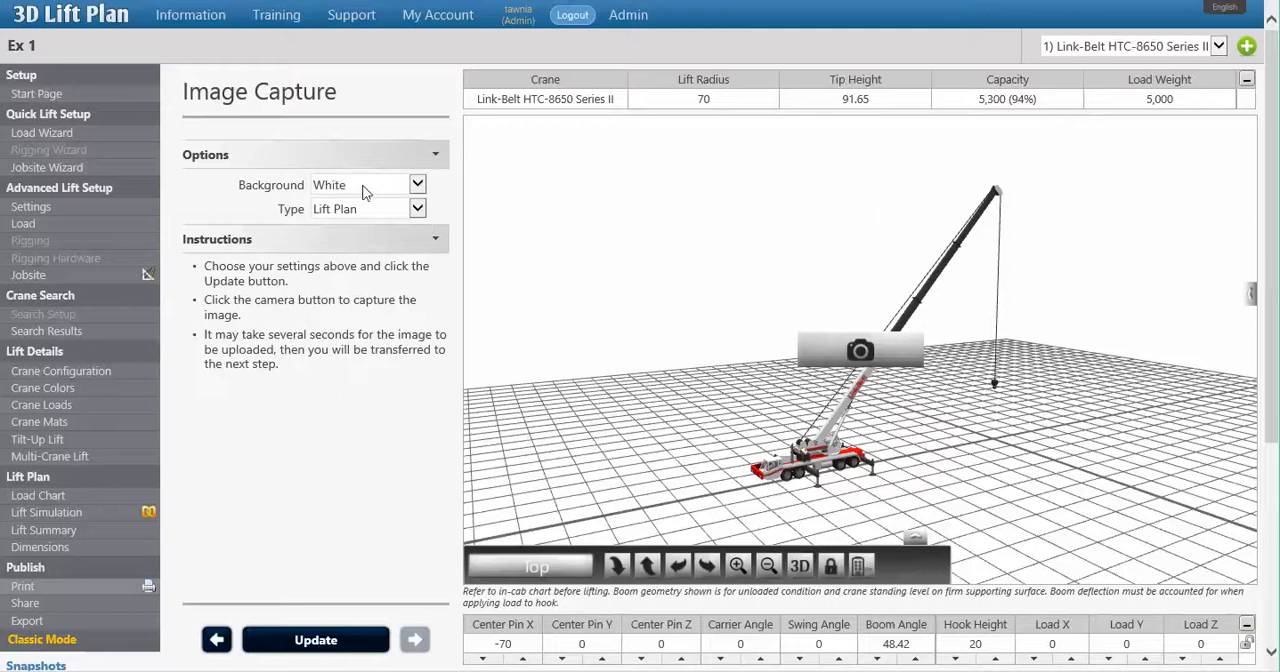
pyautogui.moveTo(604, 302)
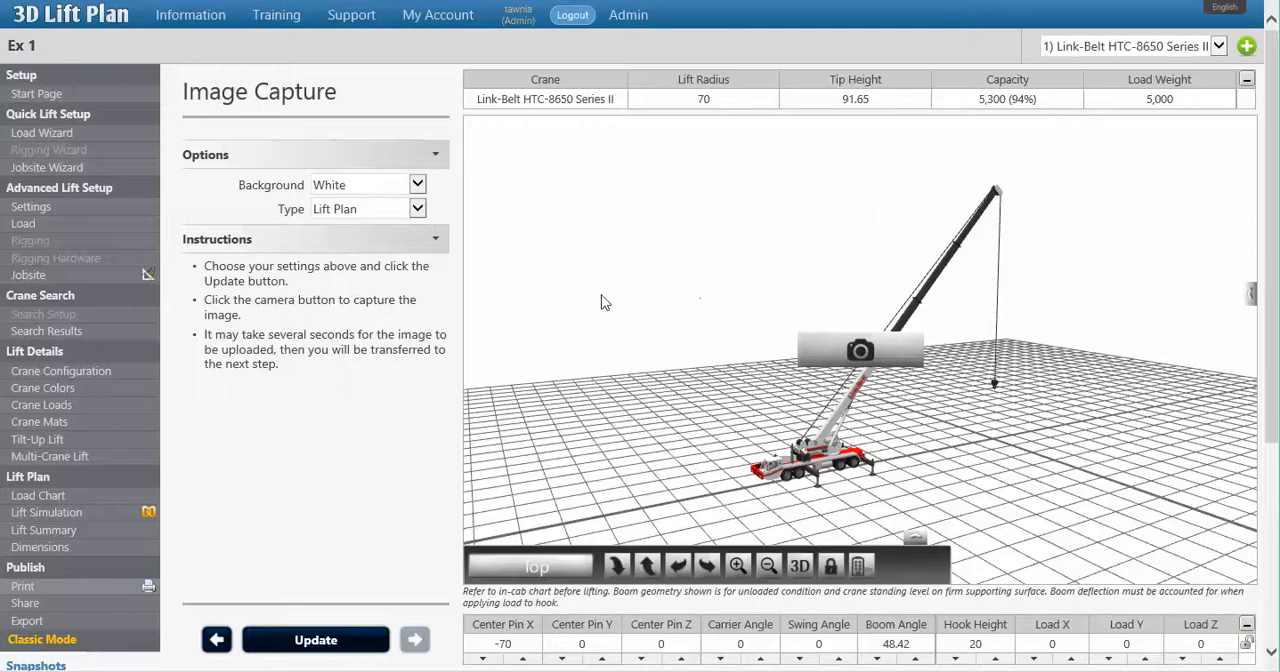
pyautogui.click(417, 184)
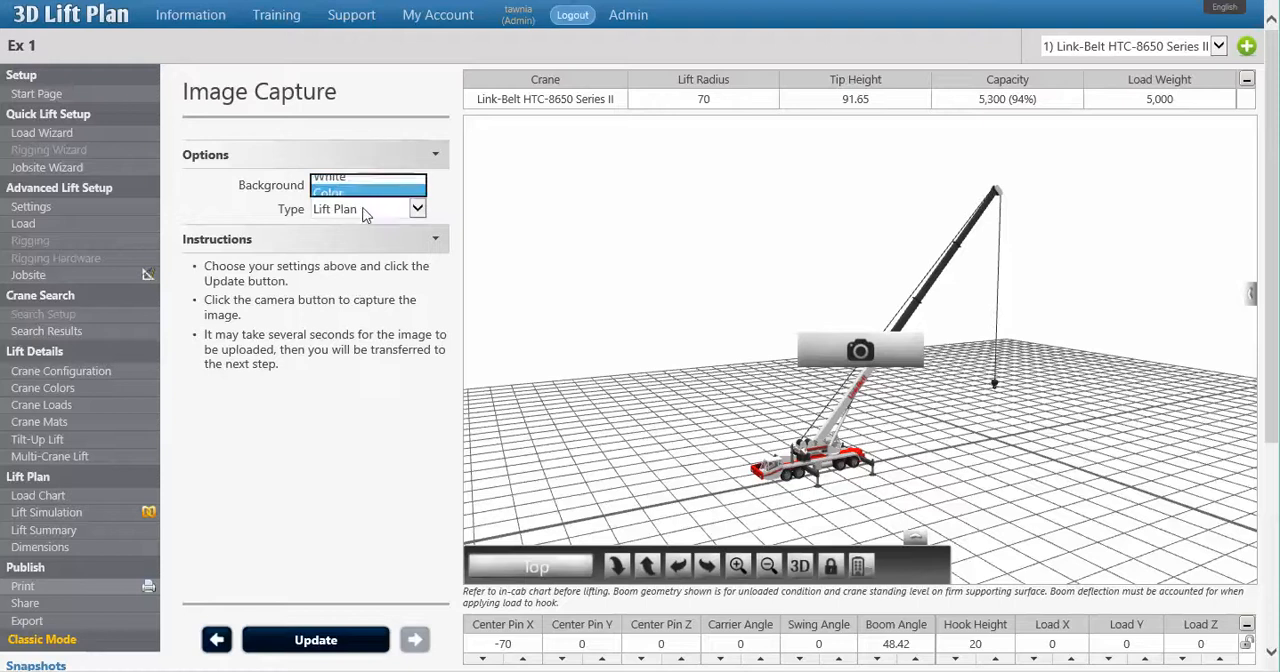
pyautogui.click(314, 639)
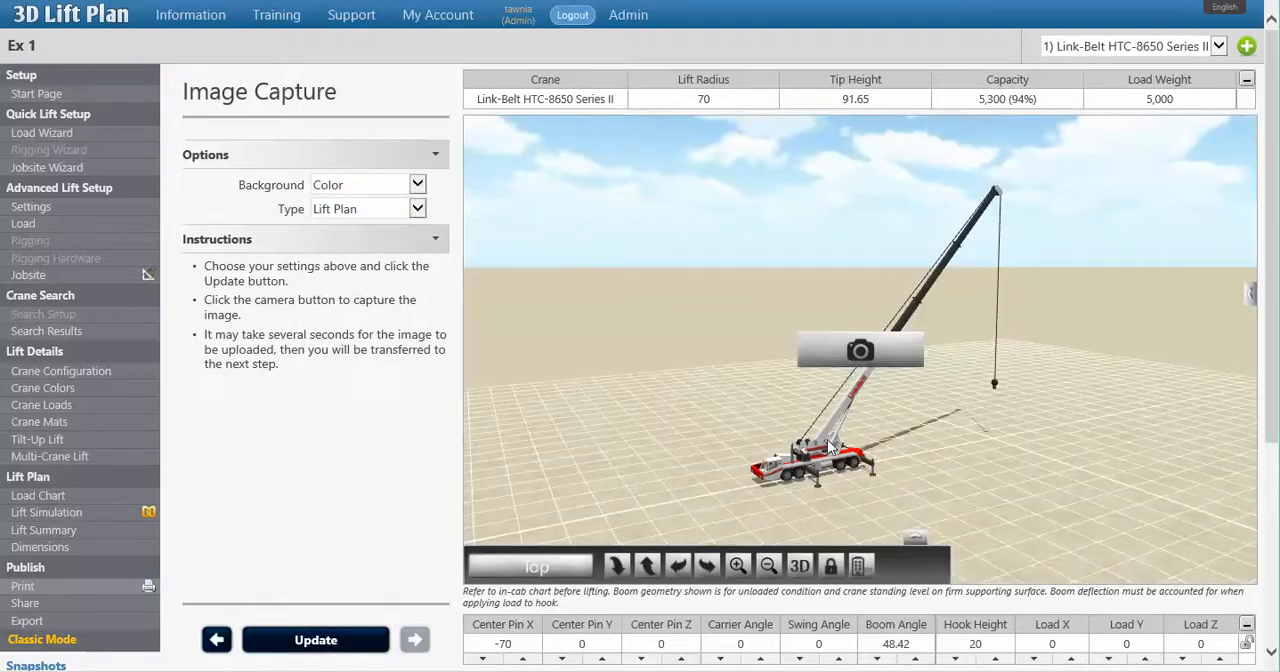
pyautogui.moveTo(858, 412)
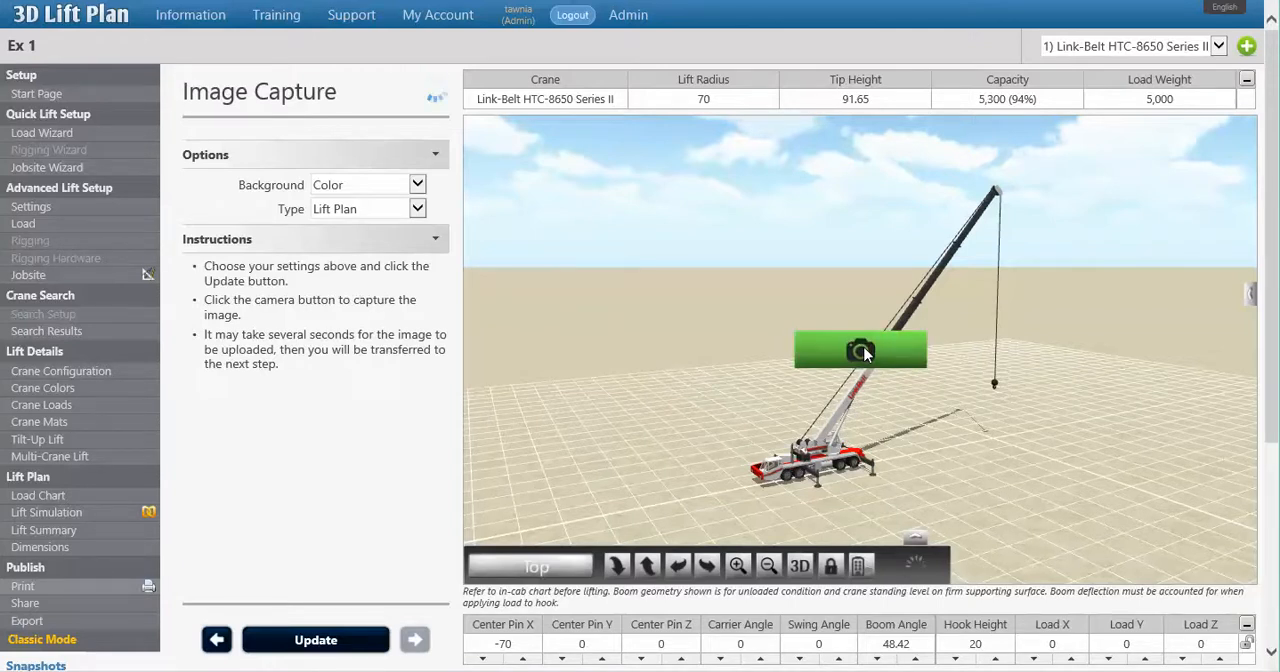
# Capture the colour crane view as an image and open the printer-friendly lift plan page.
pyautogui.click(862, 350)
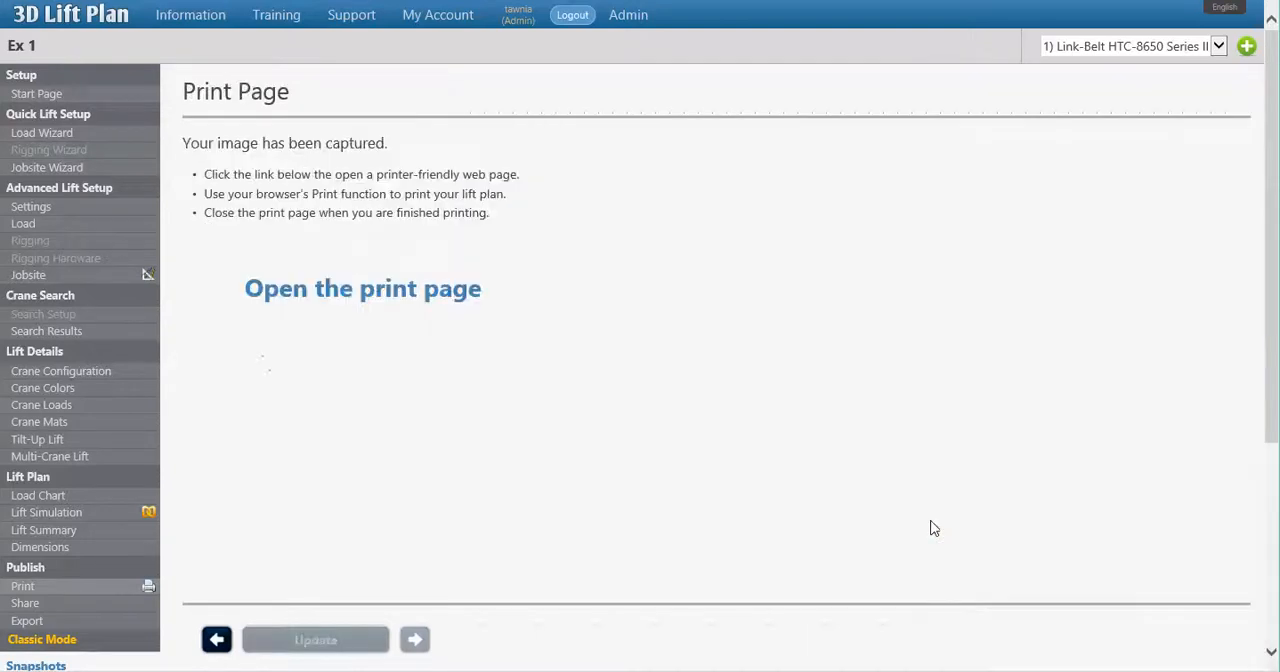
pyautogui.moveTo(396, 338)
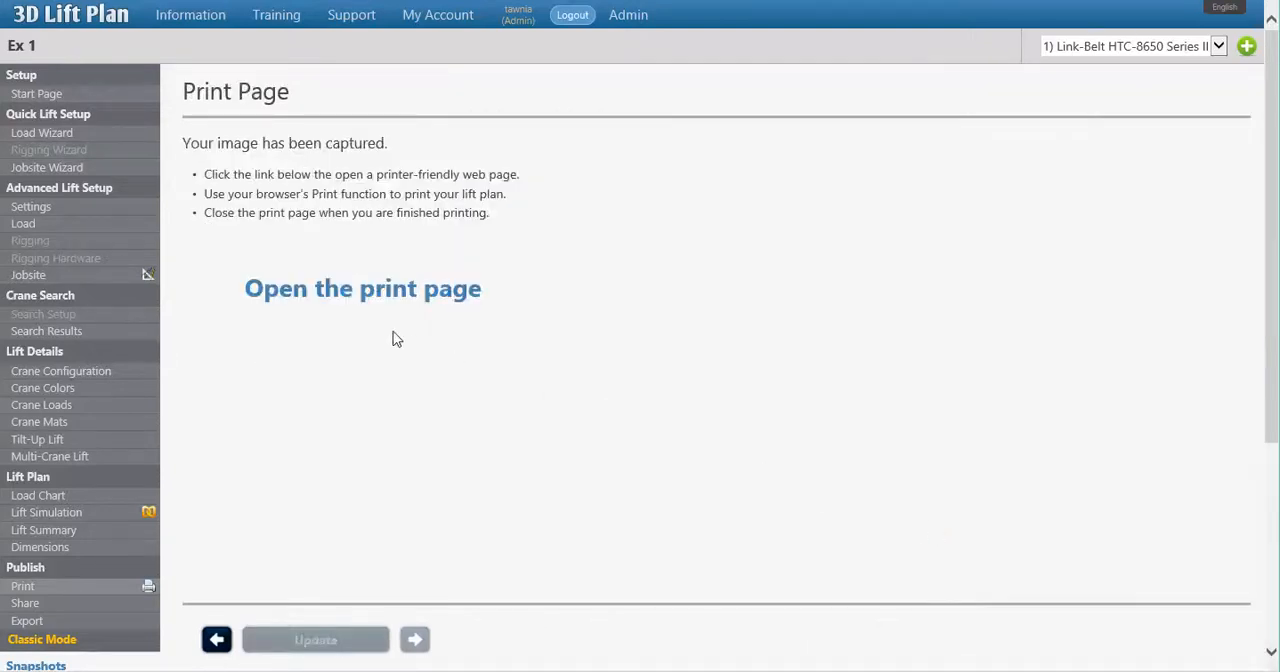
pyautogui.moveTo(366, 297)
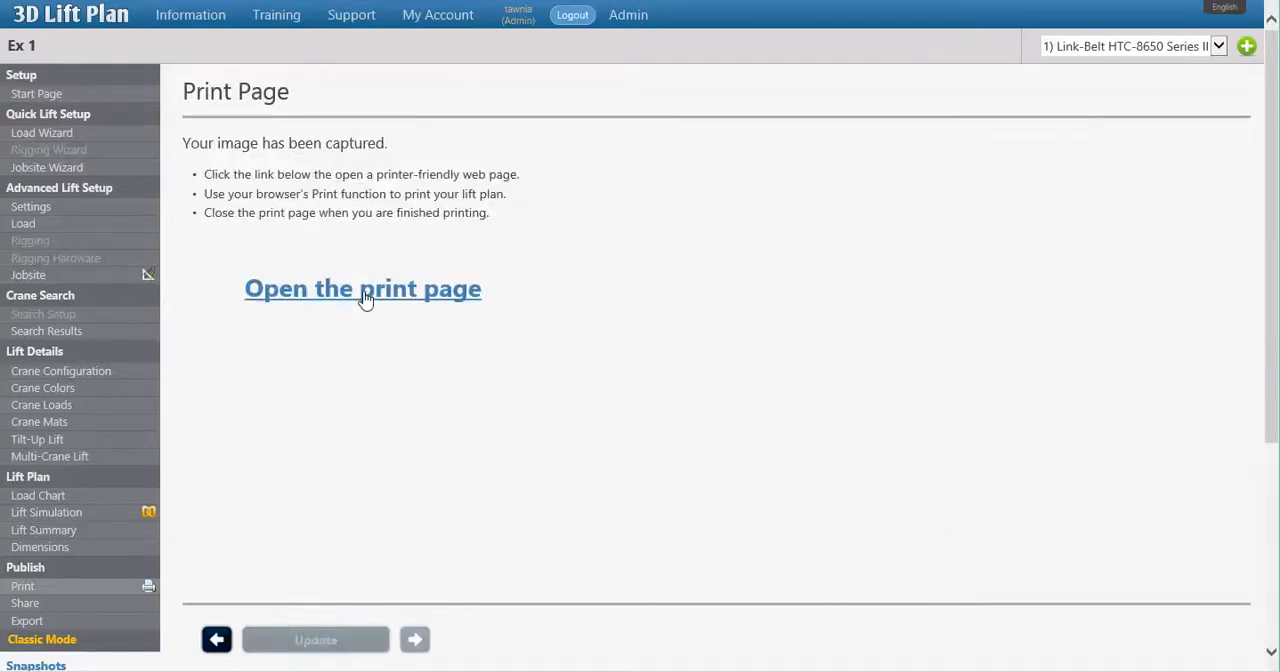
pyautogui.click(362, 288)
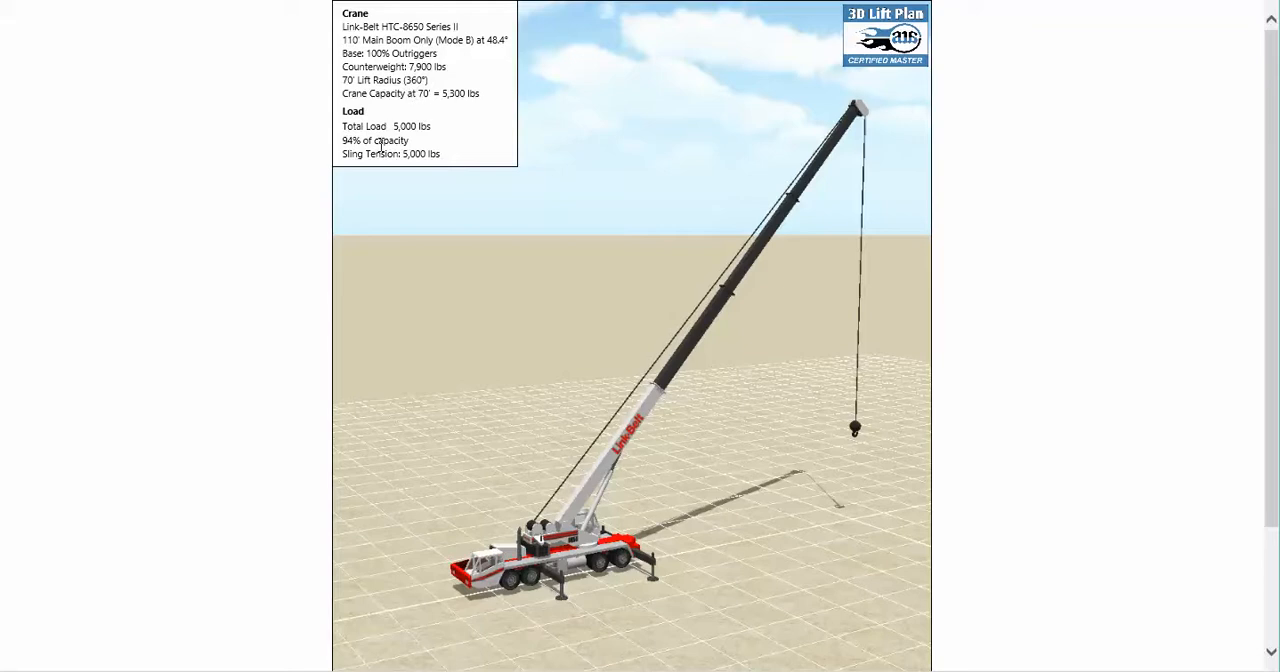
pyautogui.moveTo(633, 394)
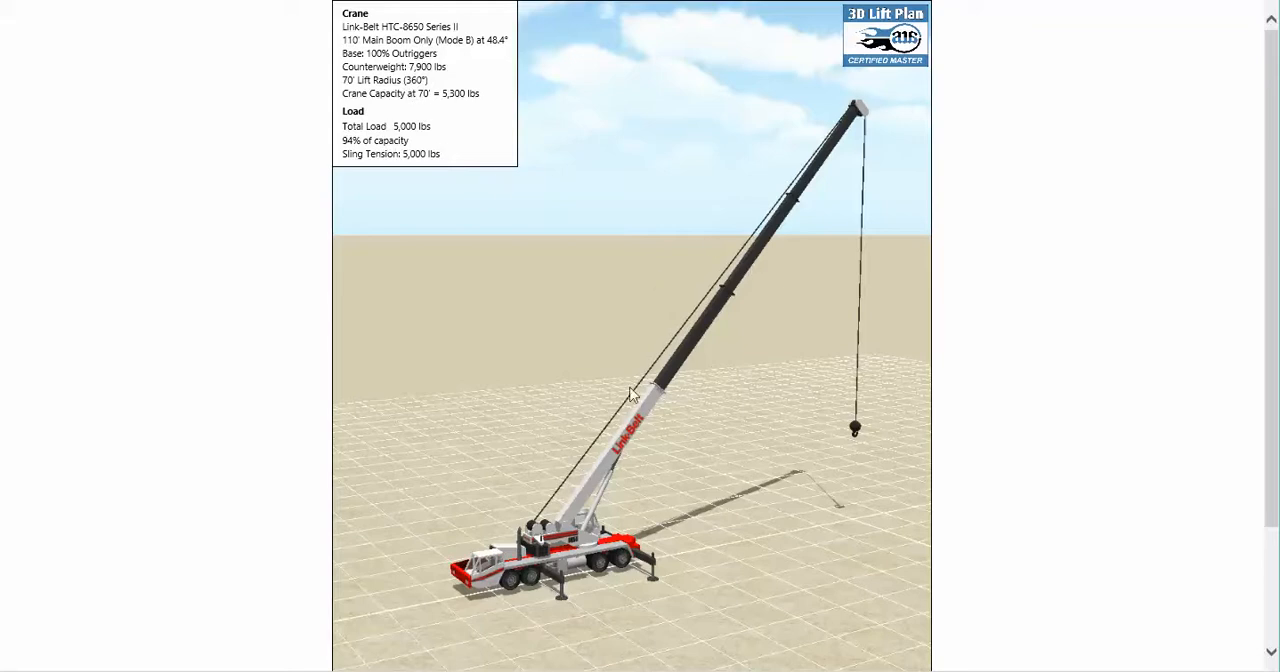
# Scroll down the printable lift plan to the title block showing 'Lift Plan' and project 'Ex 1'.
pyautogui.scroll(-3)
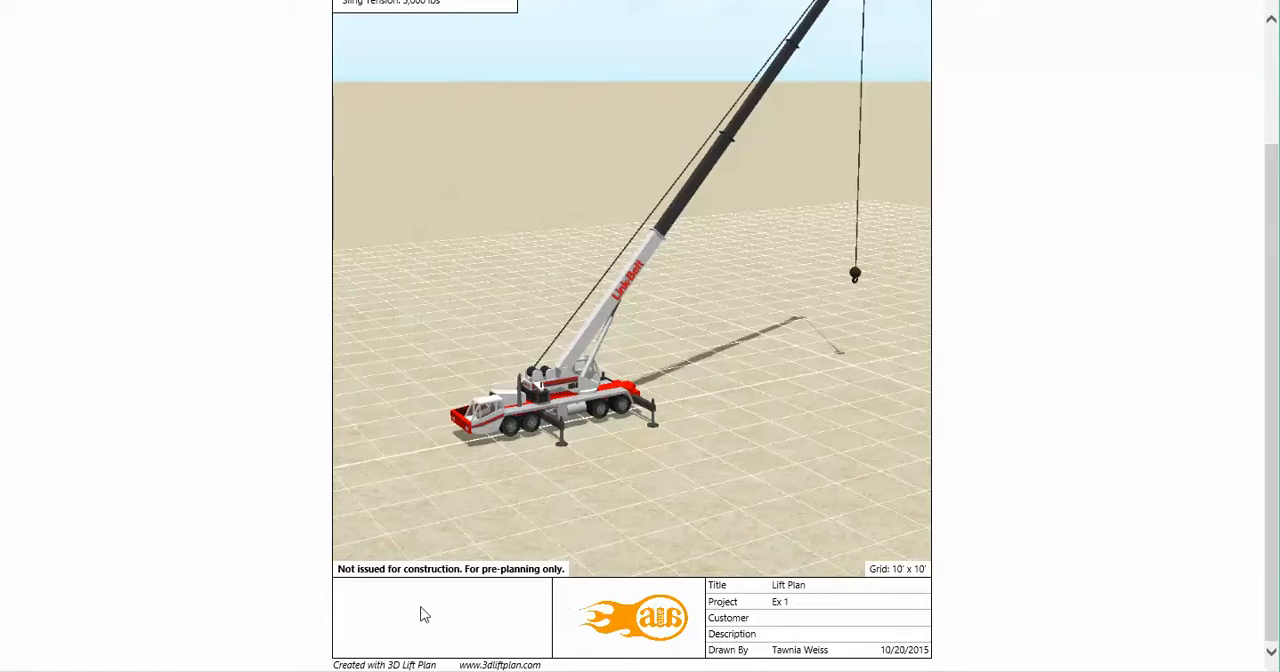
pyautogui.moveTo(408, 608)
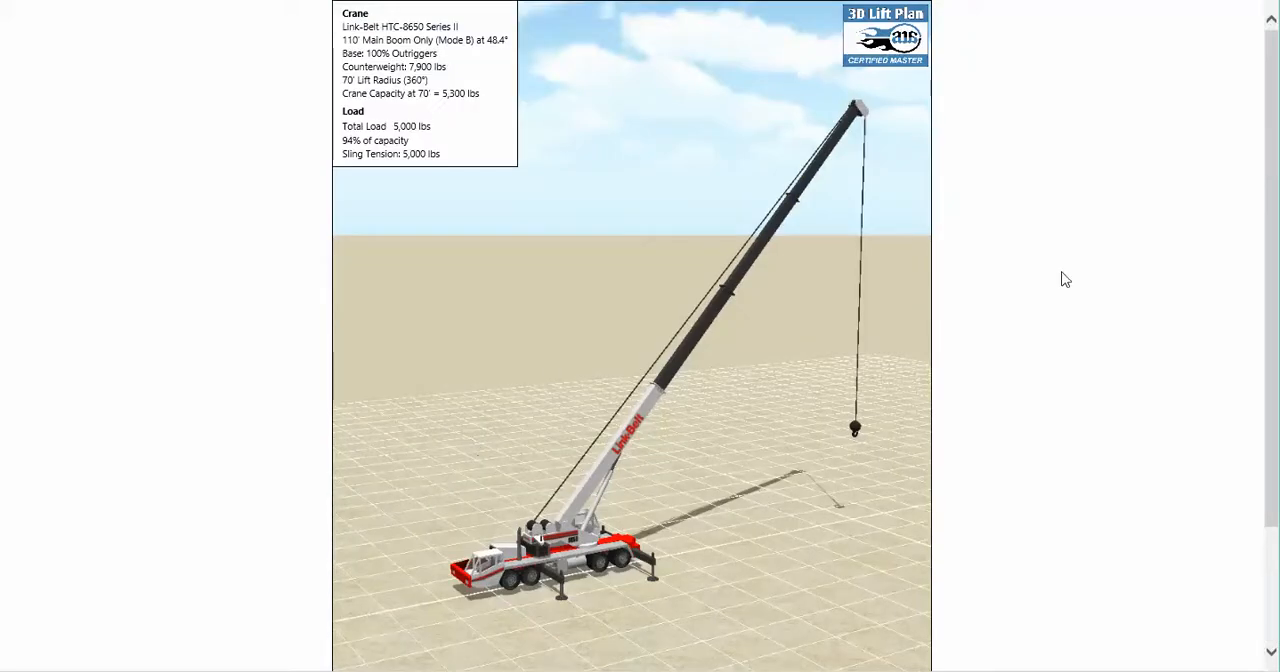
pyautogui.moveTo(1080, 355)
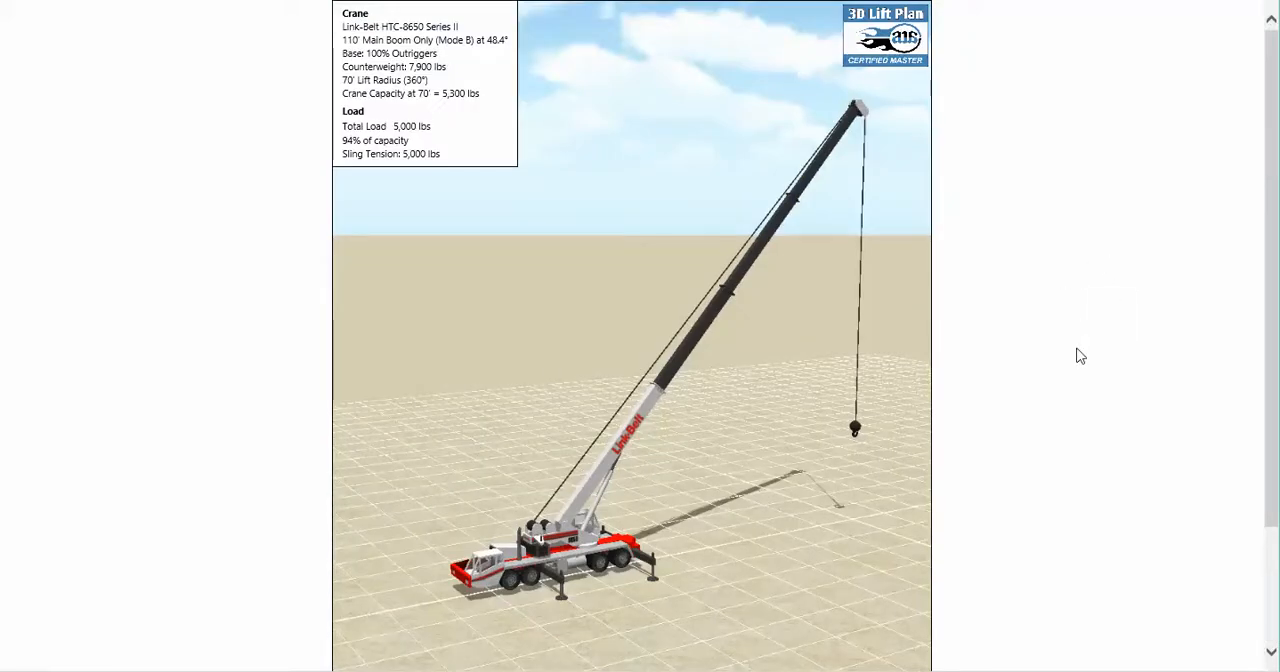
pyautogui.rightClick(1080, 355)
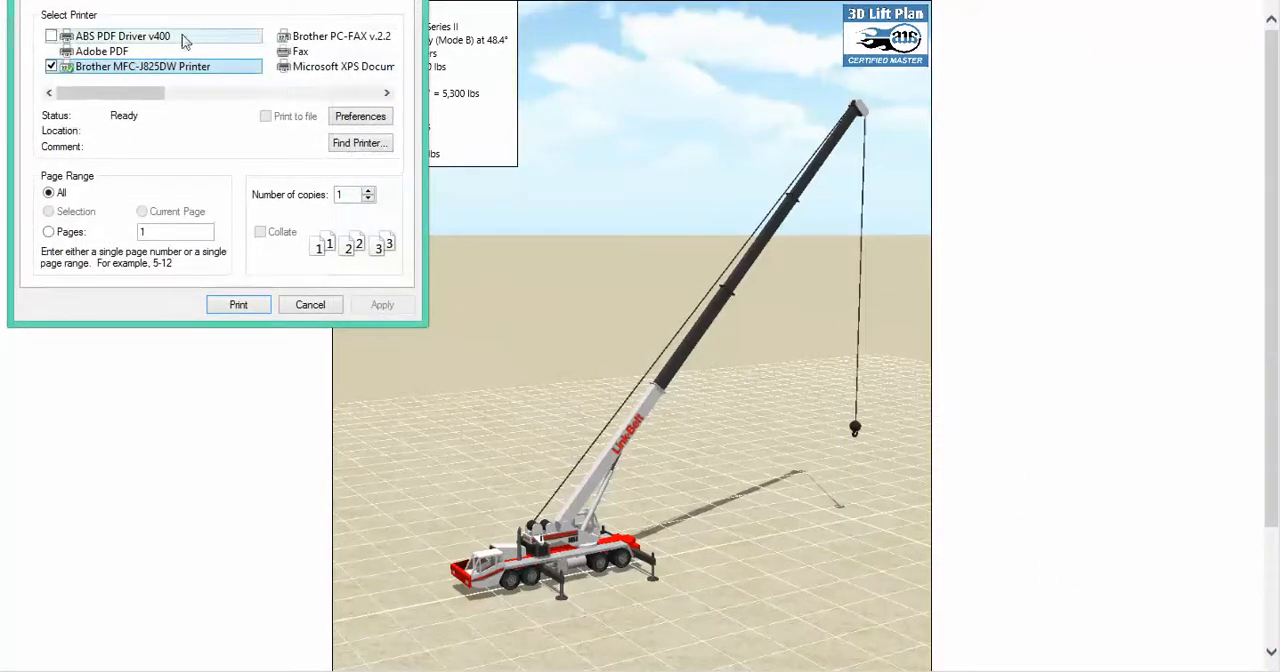
pyautogui.moveTo(160, 67)
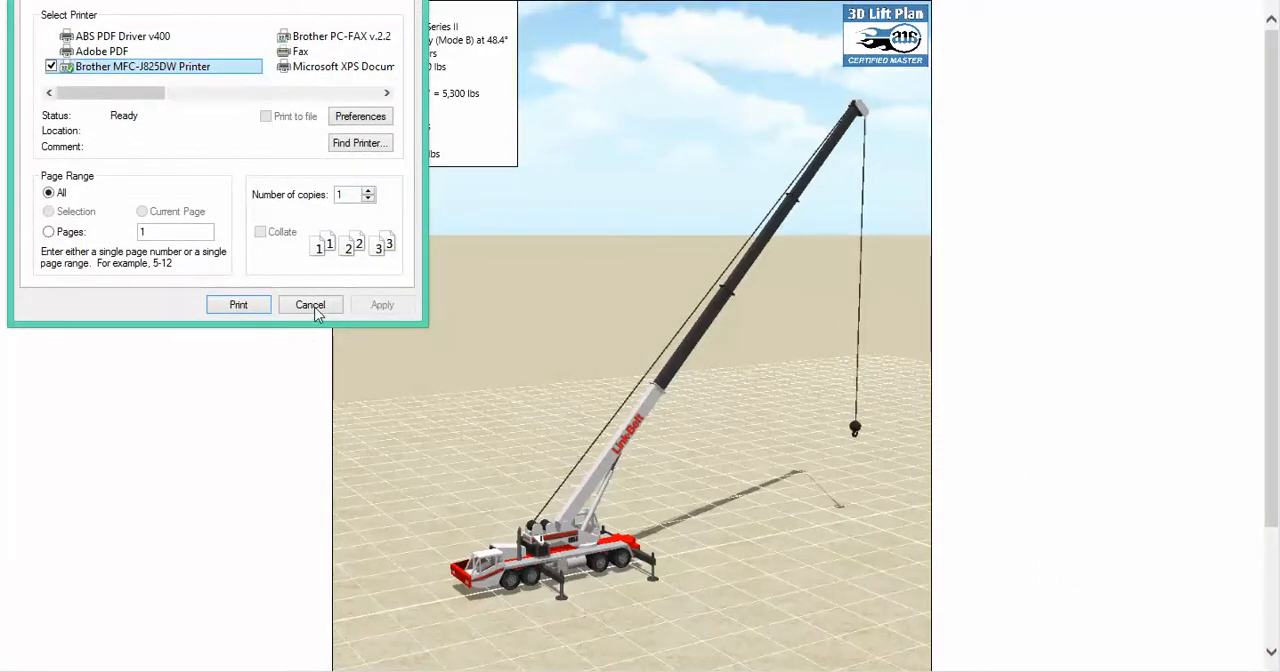
pyautogui.click(310, 304)
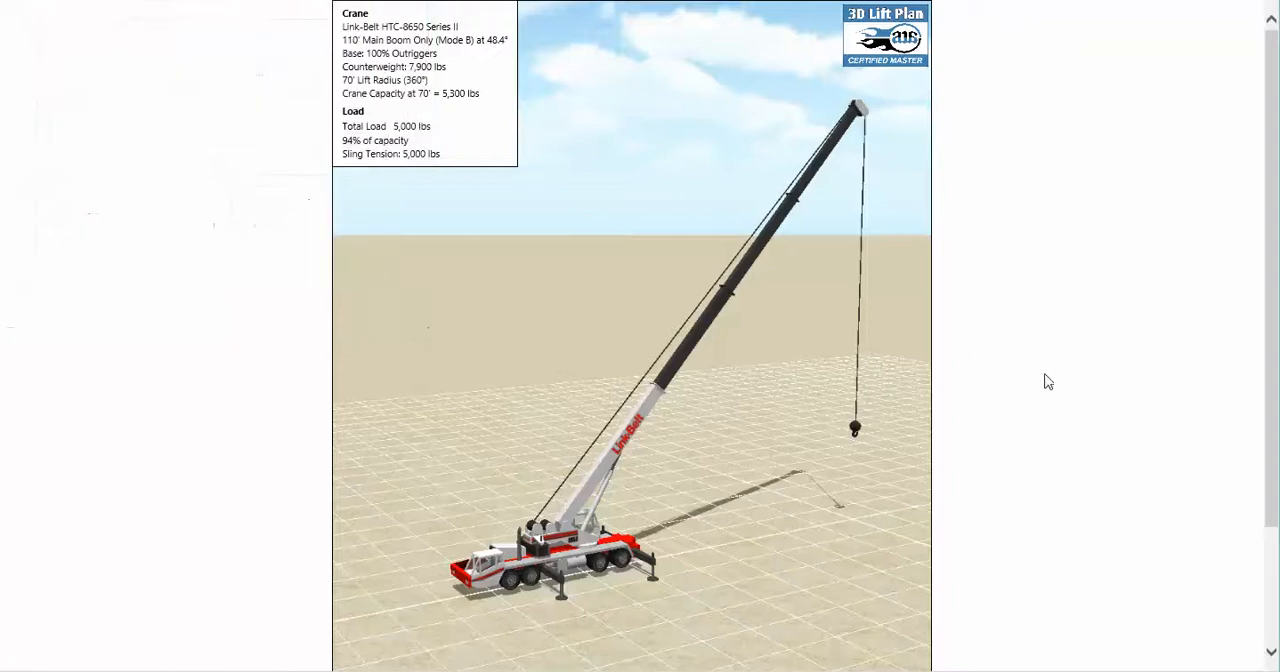